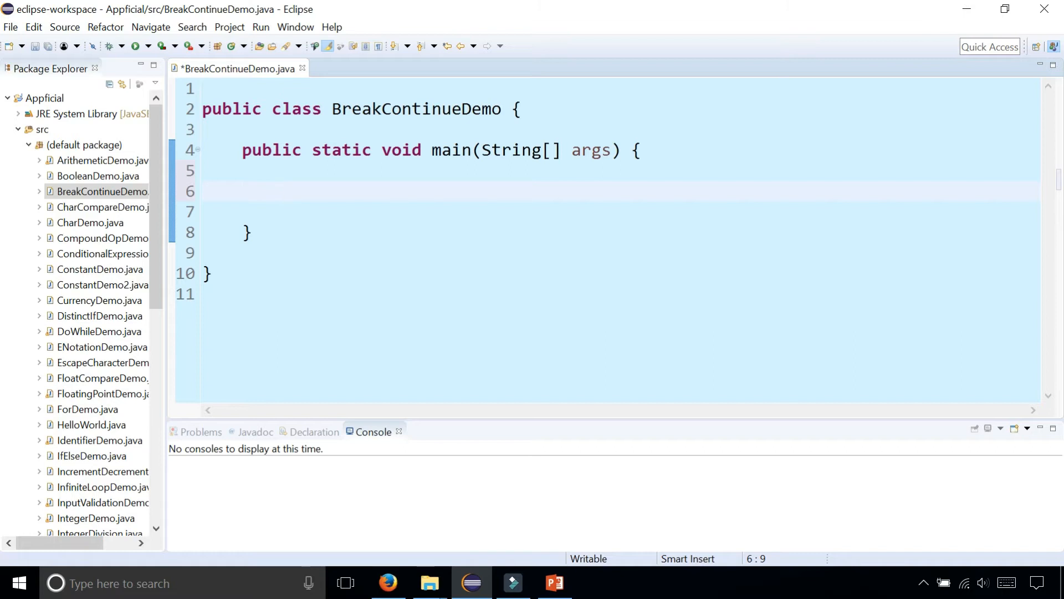
# - Declare Scanner keyboard = new Scanner(System.in) and import java.util.Scanner via quick fix
pyautogui.write('Scanner key')
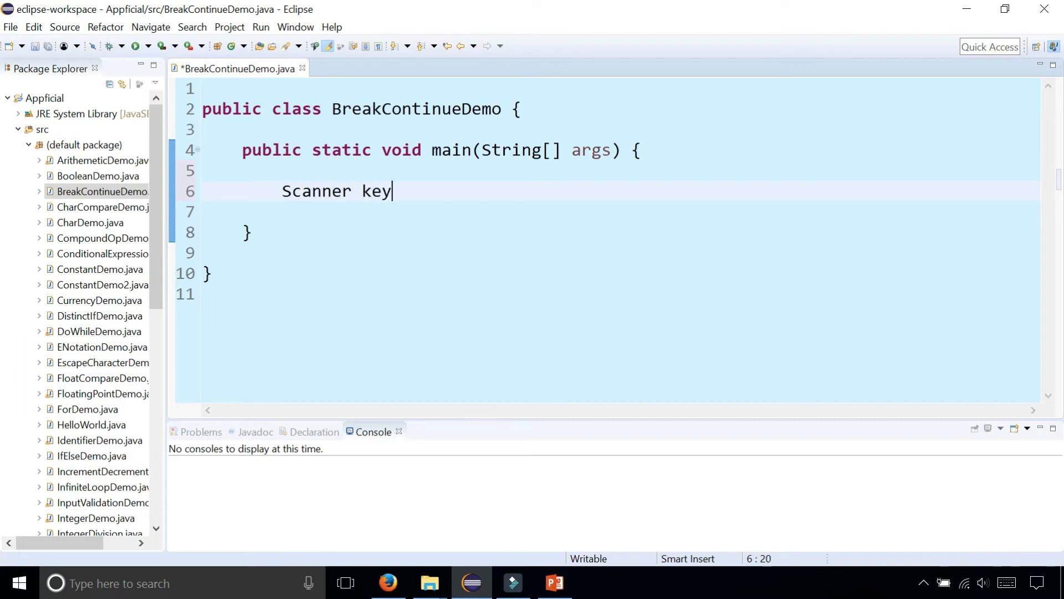
pyautogui.write('board = new Scan')
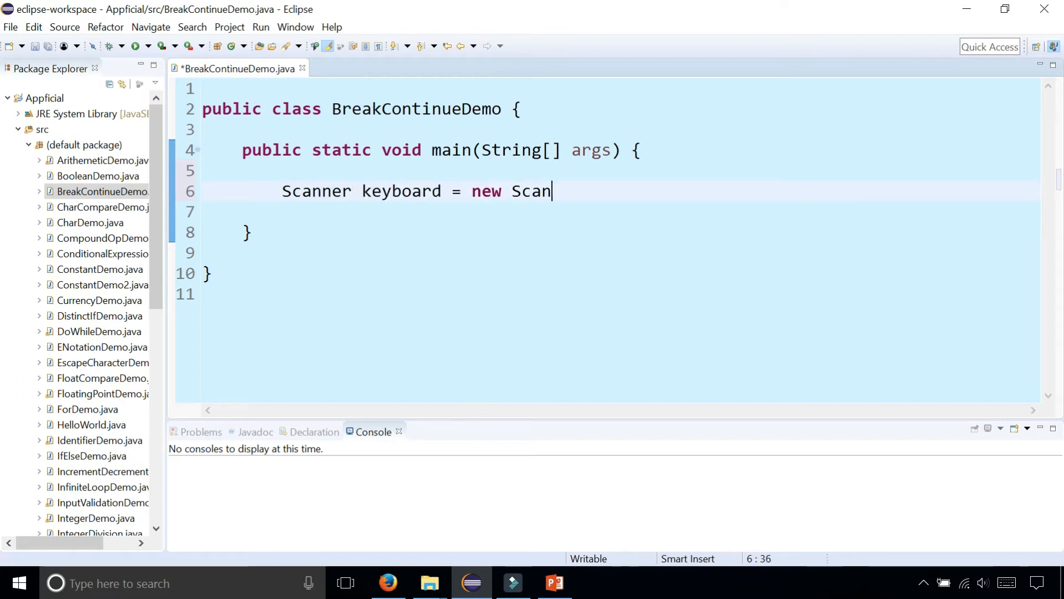
pyautogui.write('ner(System.in);')
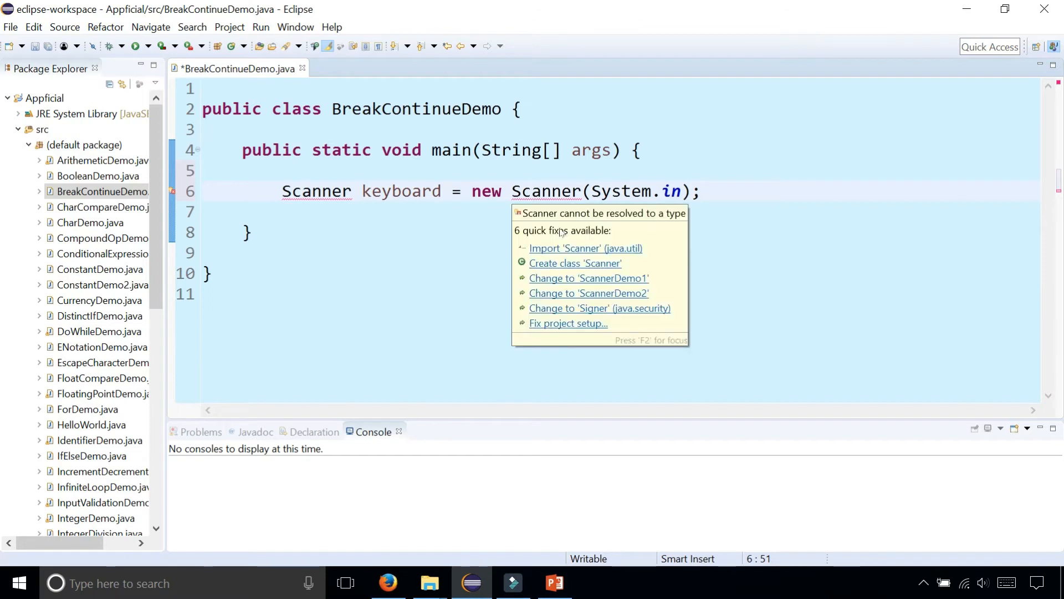
pyautogui.click(585, 247)
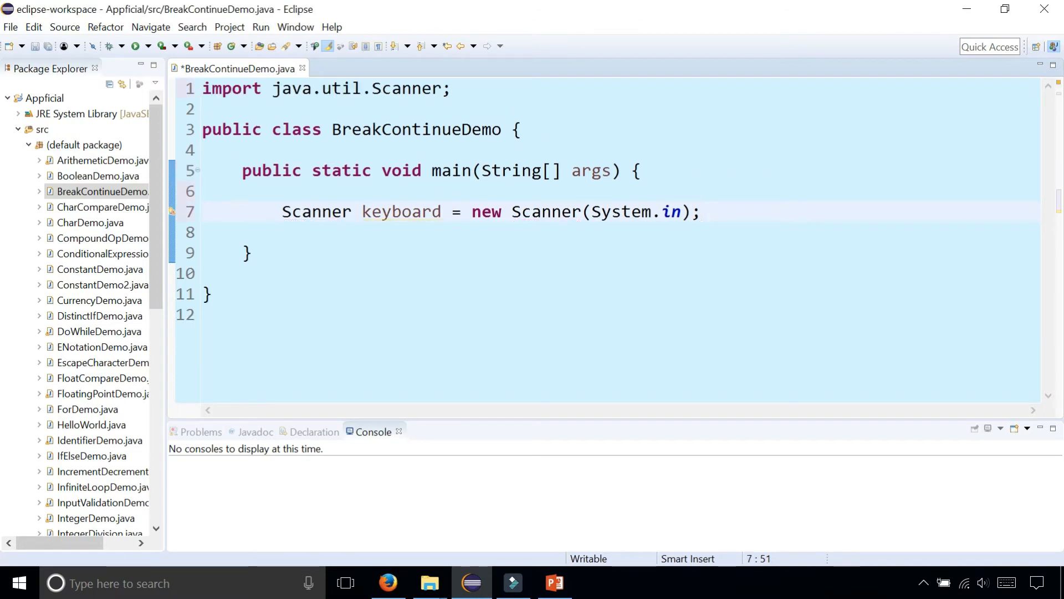
pyautogui.press('Enter')
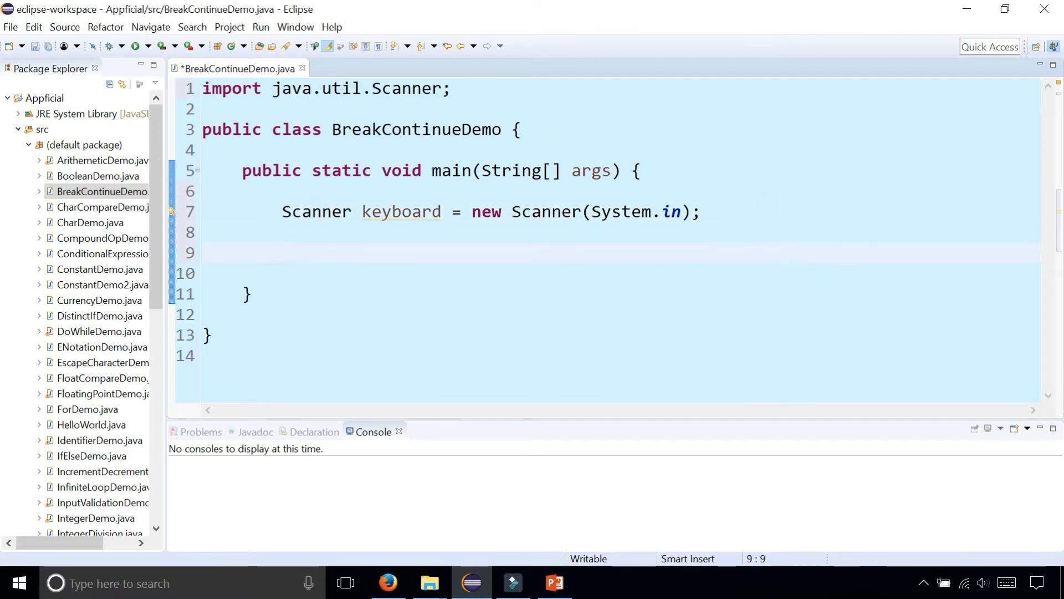
# - Prompt 'Enter number 1' and 'Enter number 2', reading int number1 and number2 with keyboard.nextInt()
pyautogui.write('System.out.println("");')
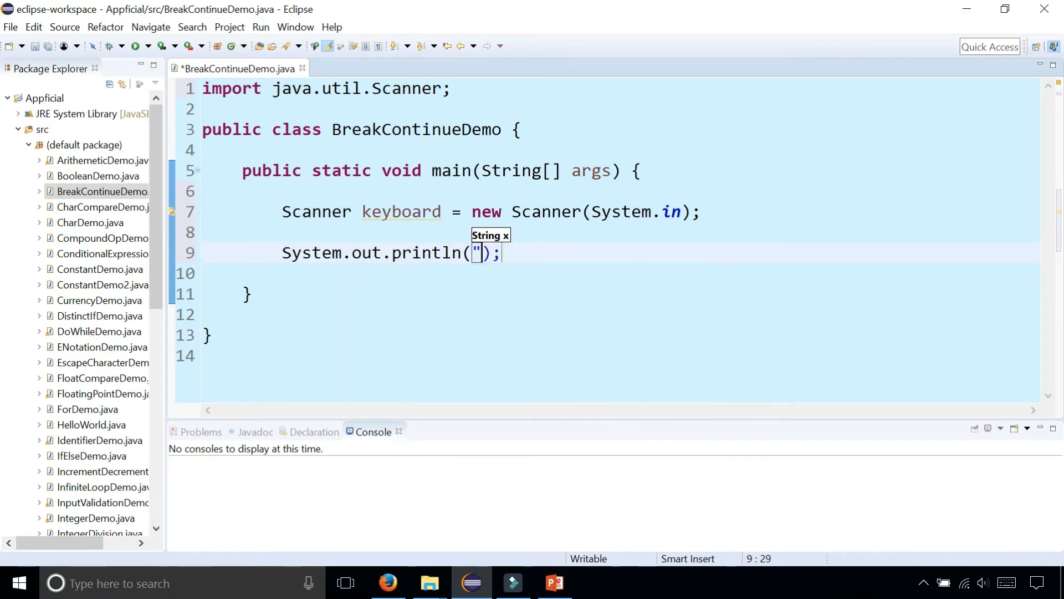
pyautogui.write('Enter number 1"')
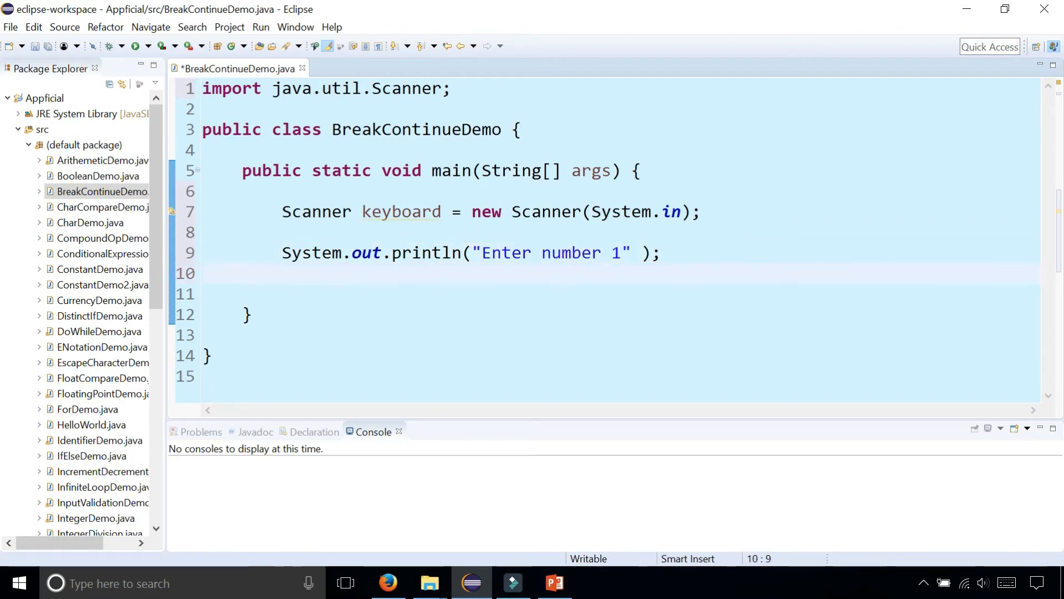
pyautogui.write('int')
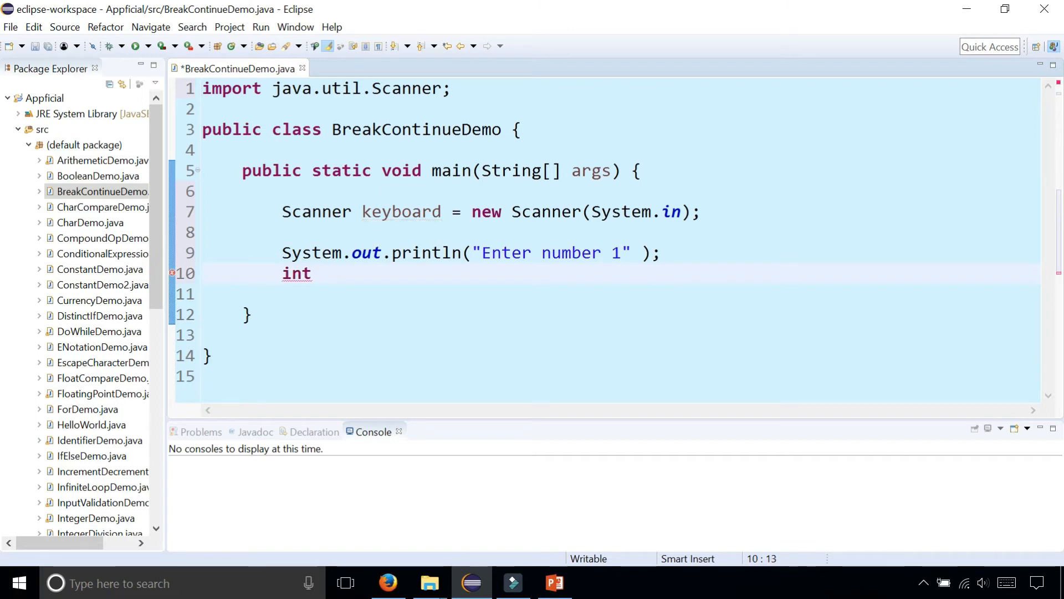
pyautogui.write('nu')
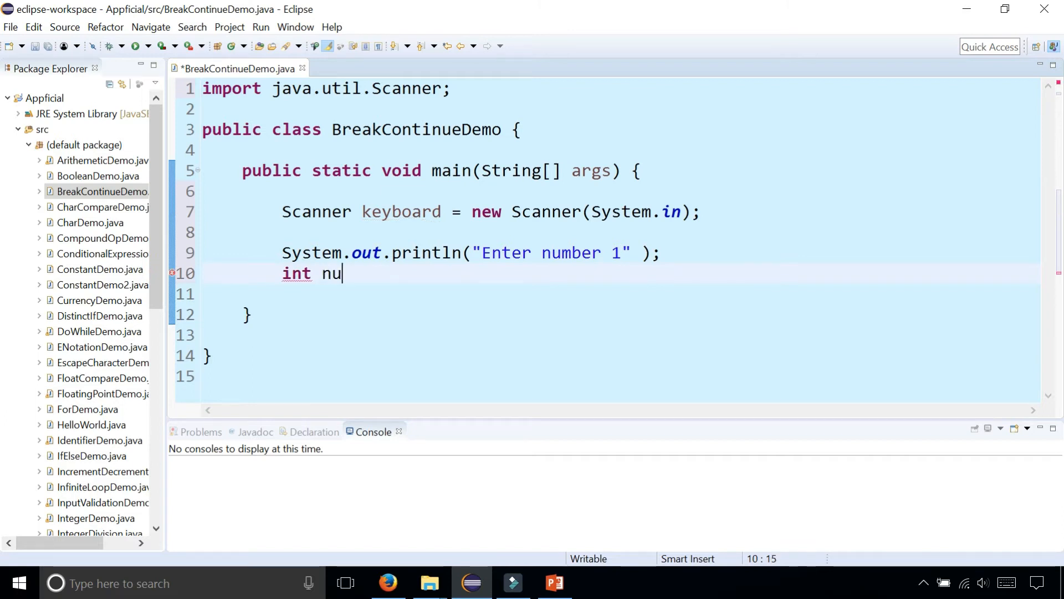
pyautogui.write('mber1 = keyboard.nextInt();')
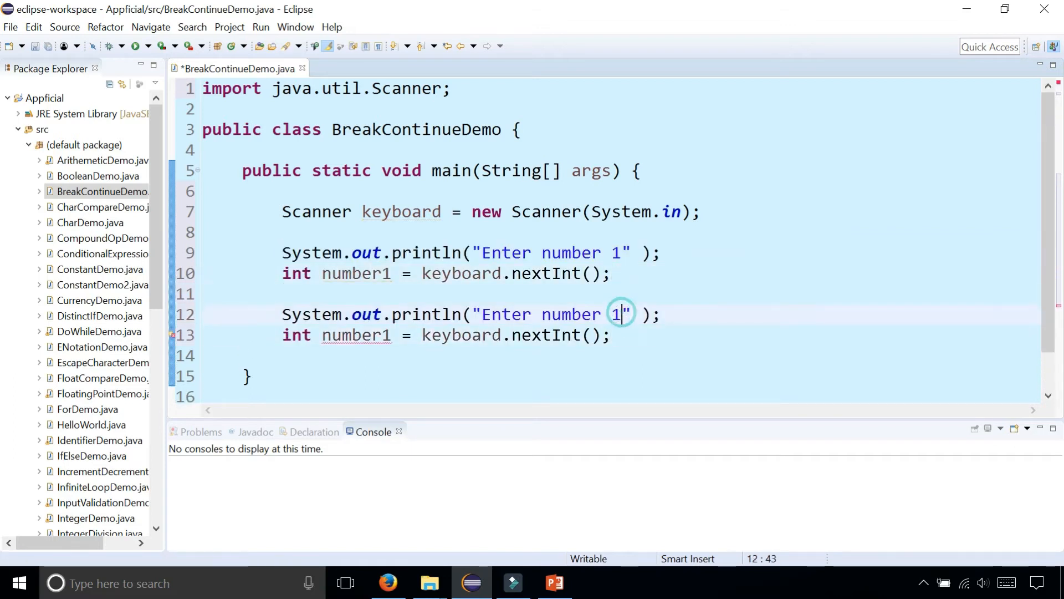
pyautogui.write('2')
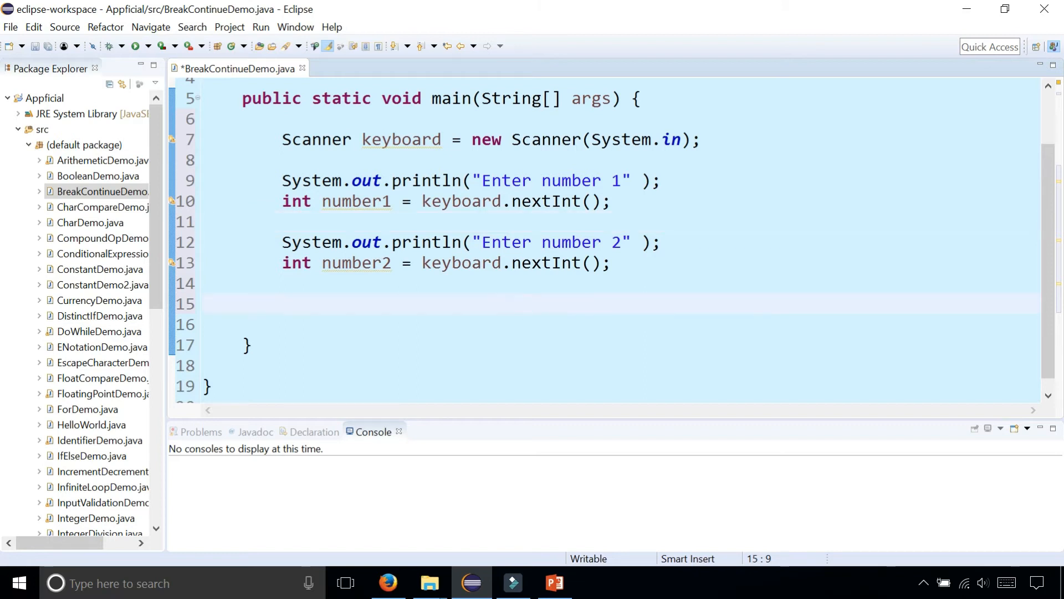
# - Print number1 + "/" + number2 + " is " + (number1/number2), then run the program
pyautogui.write('System.out.println(x);')
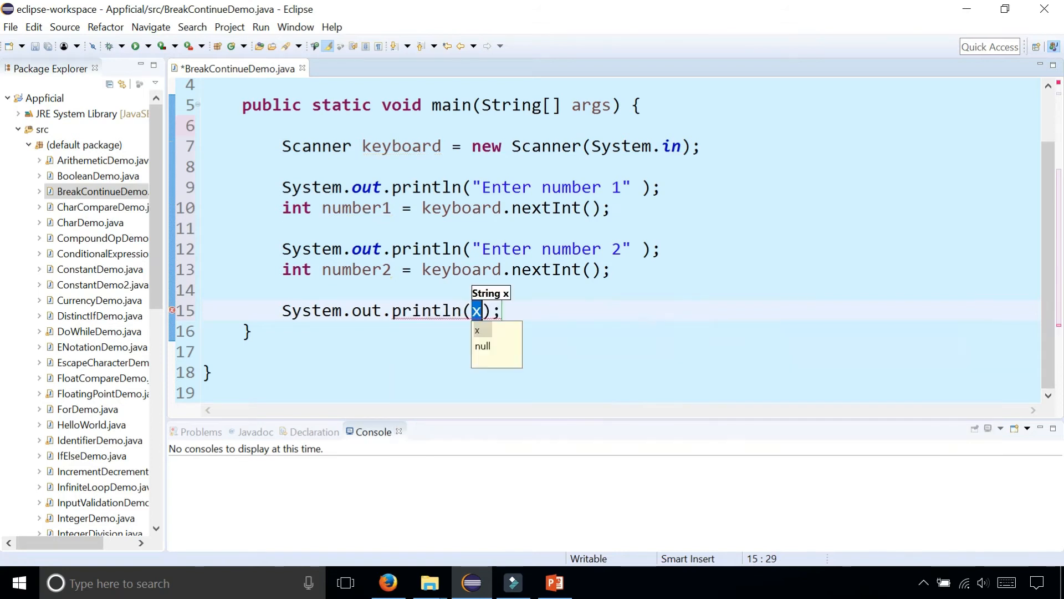
pyautogui.write('number1')
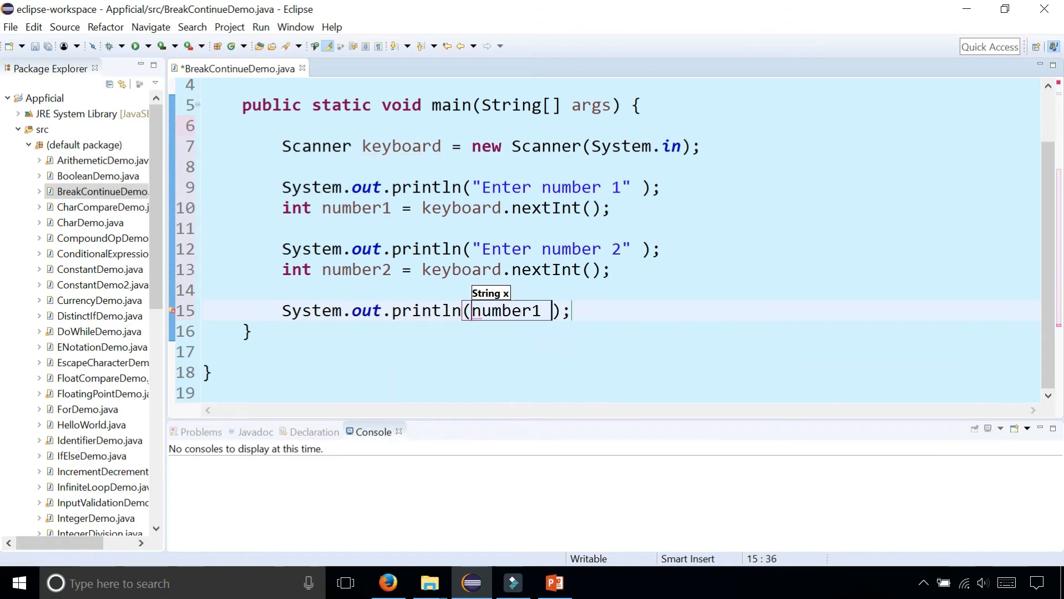
pyautogui.write('+ "/" + number2')
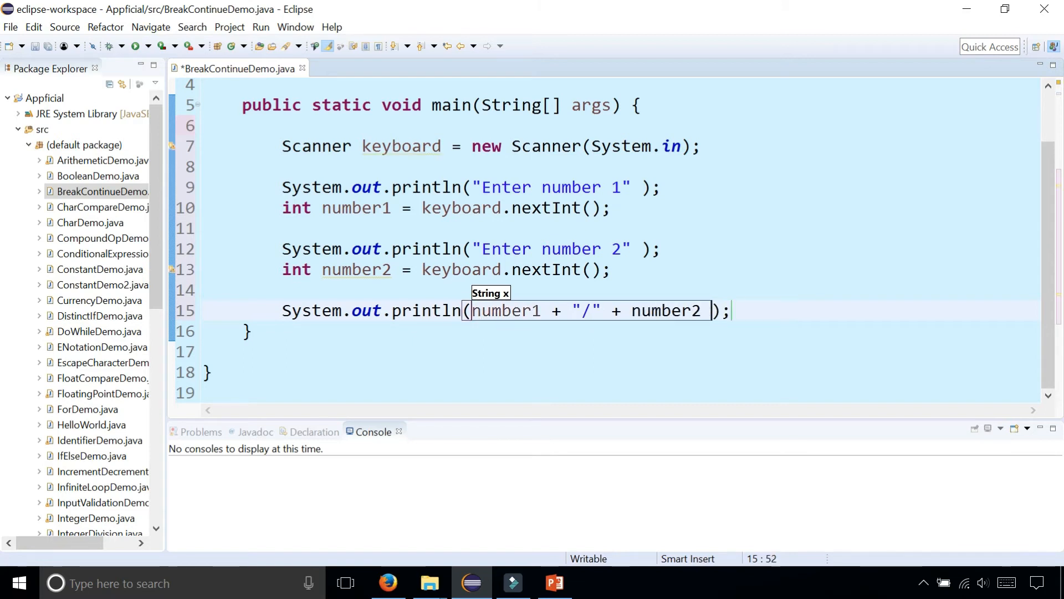
pyautogui.write('+')
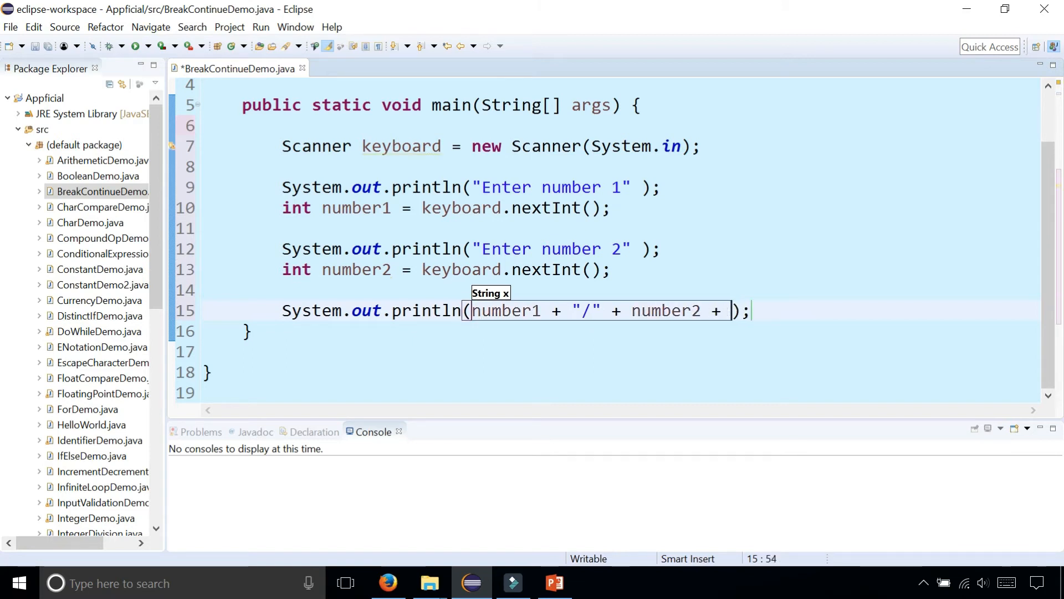
pyautogui.write('" is " + (number1/number')
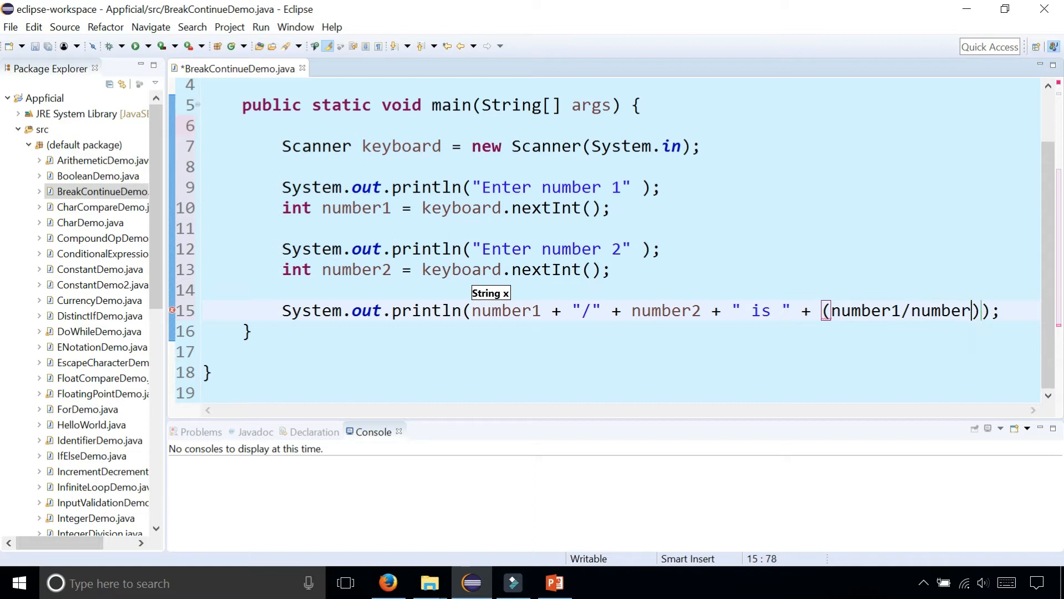
pyautogui.write('2')
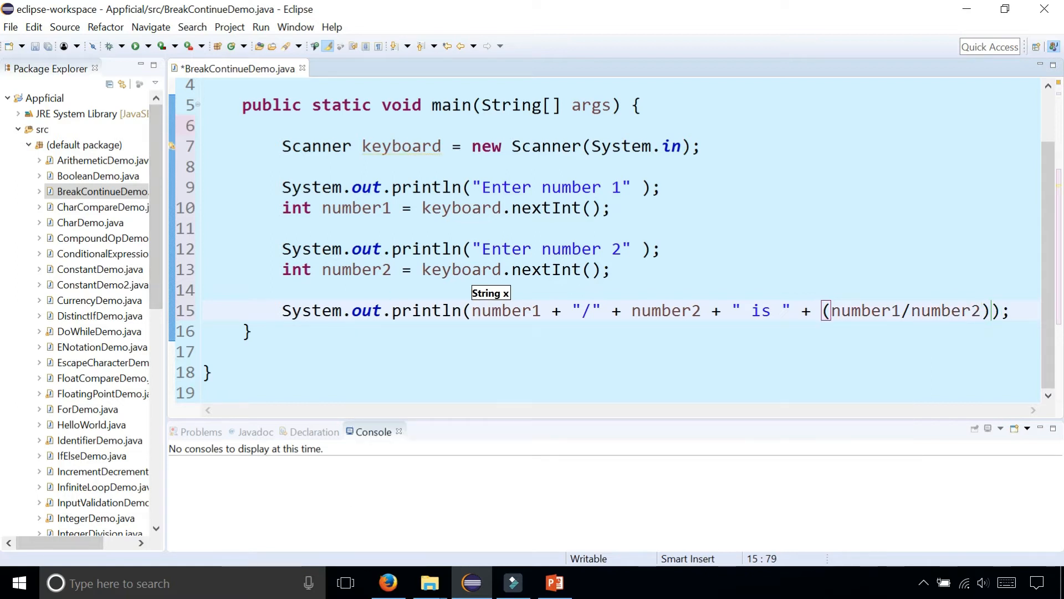
pyautogui.click(143, 46)
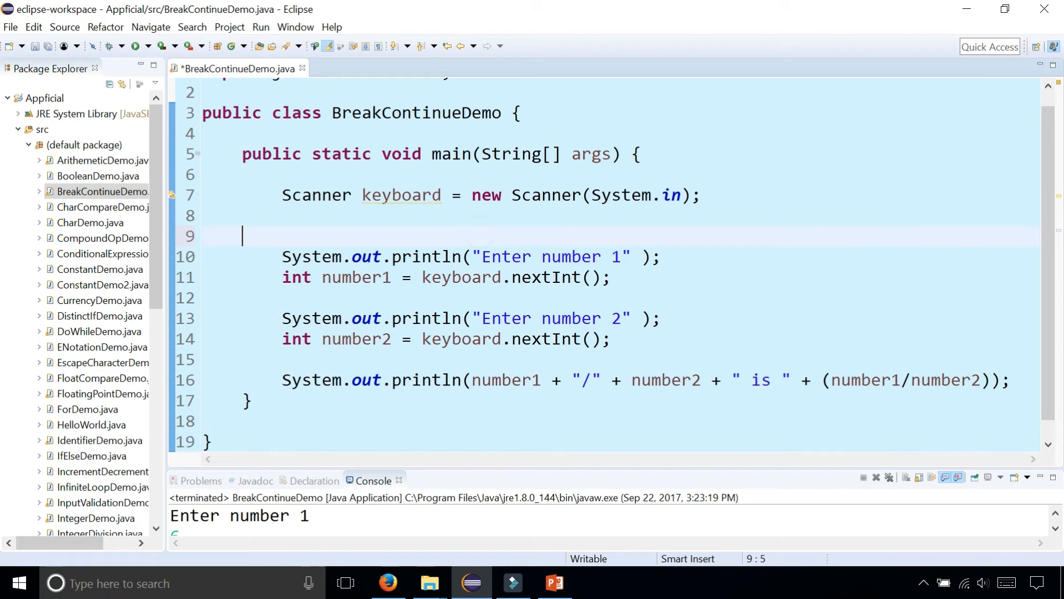
# - Wrap the prompts and division in do { } while (true);, indent the body, add colons to prompts
pyautogui.write('do {')
pyautogui.click(619, 421)
pyautogui.write('} while (')
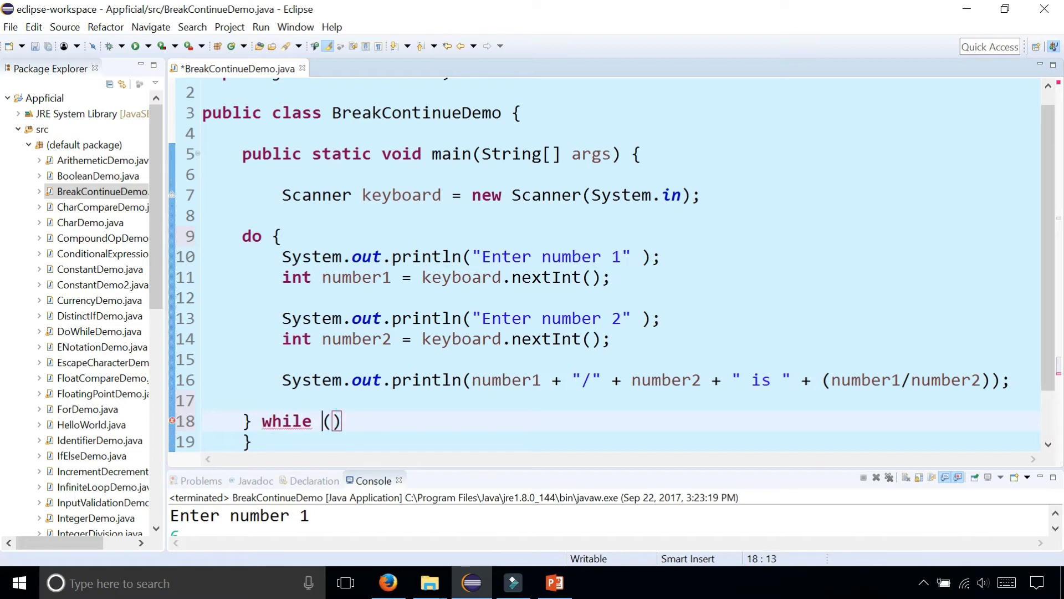
pyautogui.write('true')
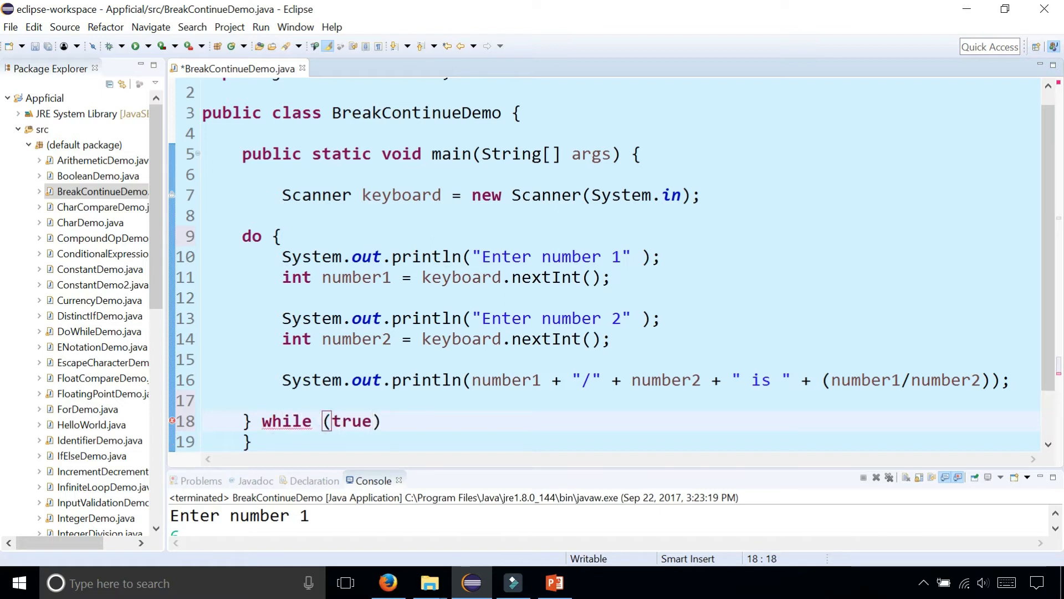
pyautogui.write(';')
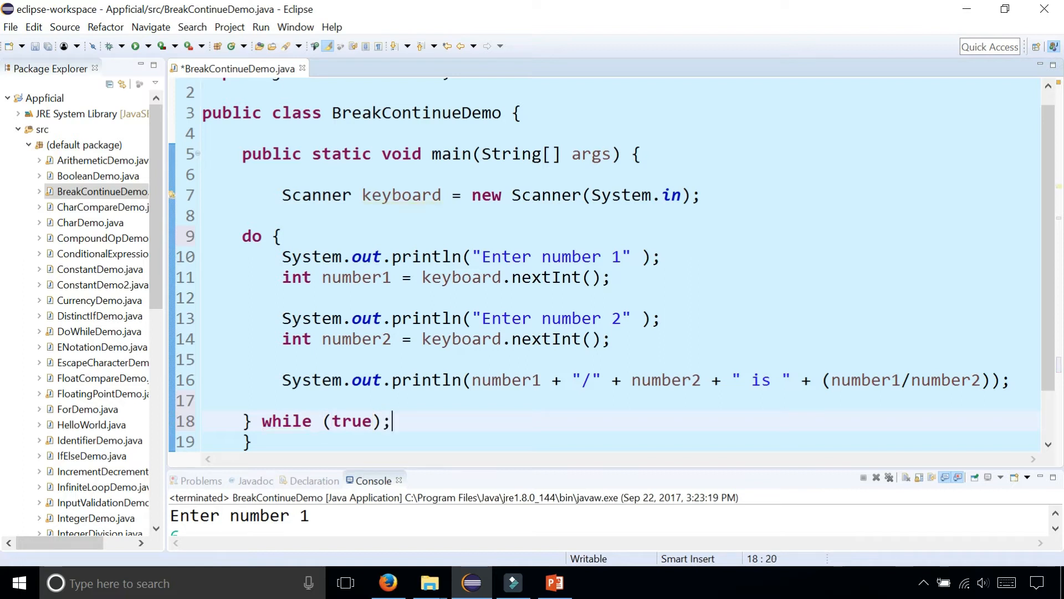
pyautogui.click(283, 339)
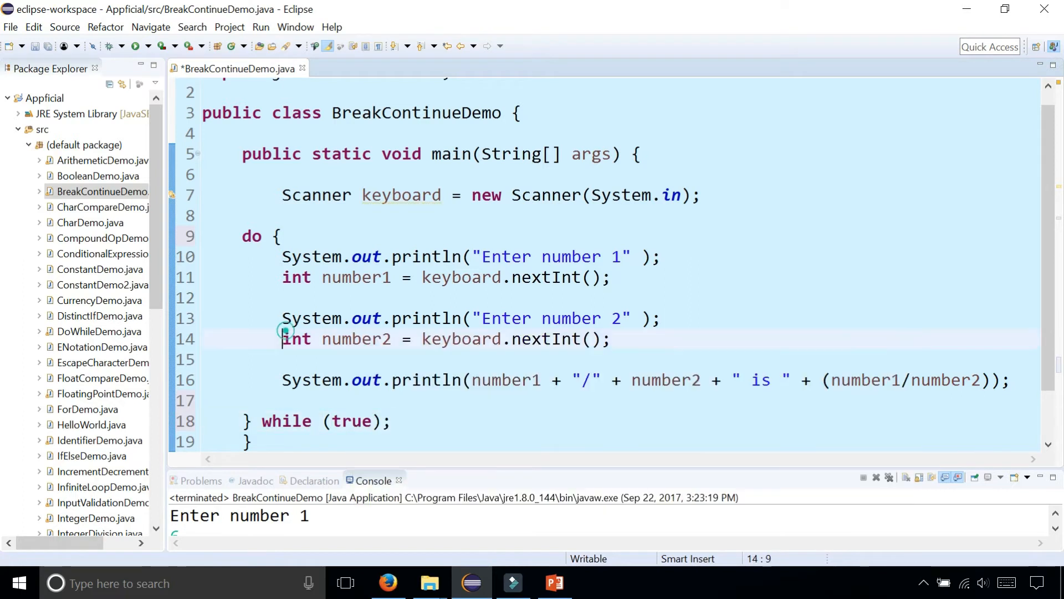
pyautogui.press('ctrl+a')
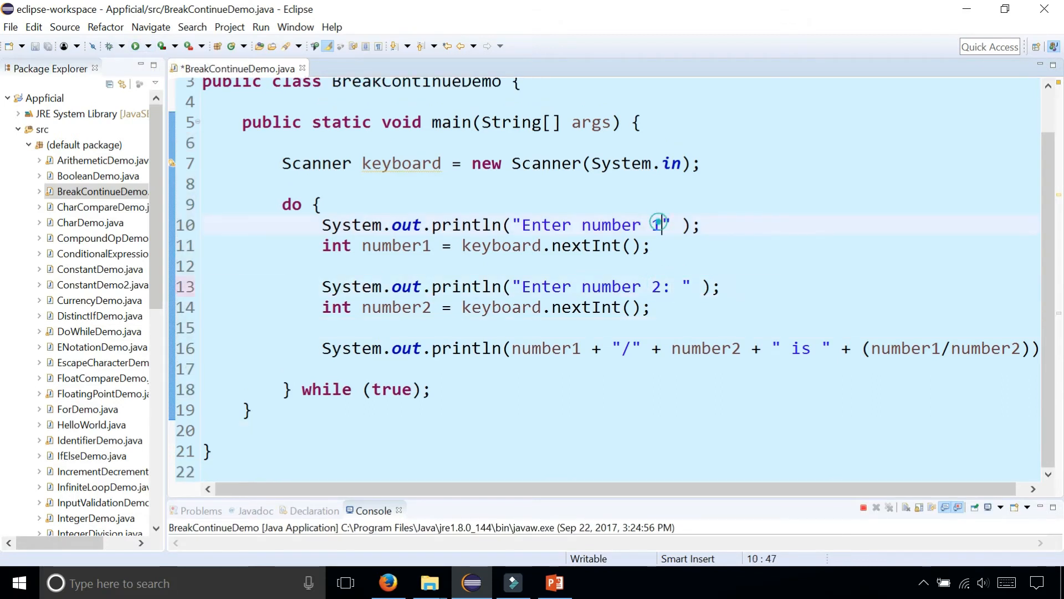
pyautogui.write(':')
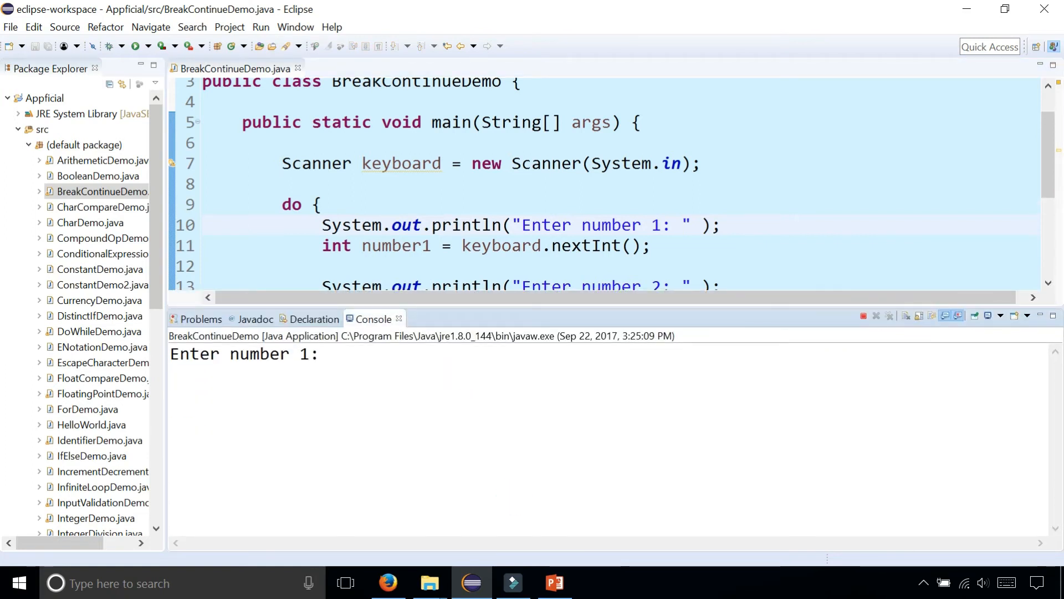
# - Enter the number pairs 6 and 3, 8 and 2, then 9 and 0 in the console
pyautogui.write('6')
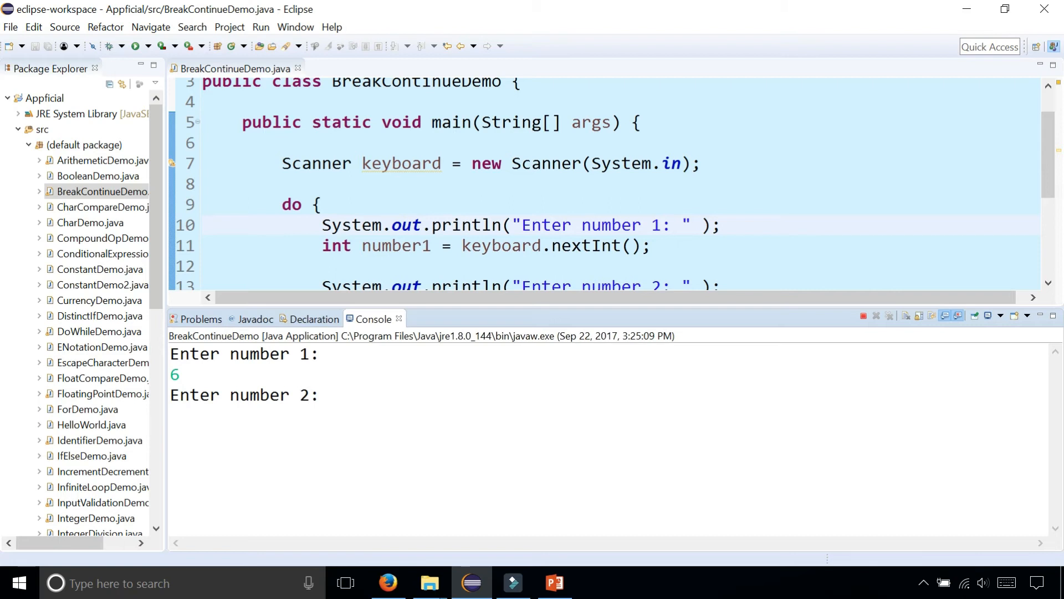
pyautogui.write('3')
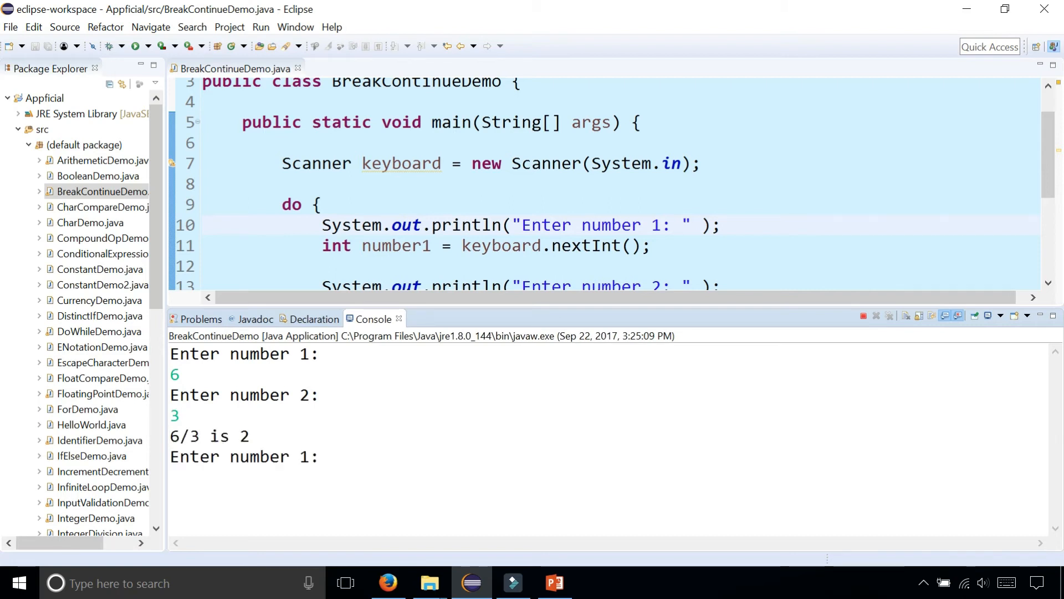
pyautogui.write('8')
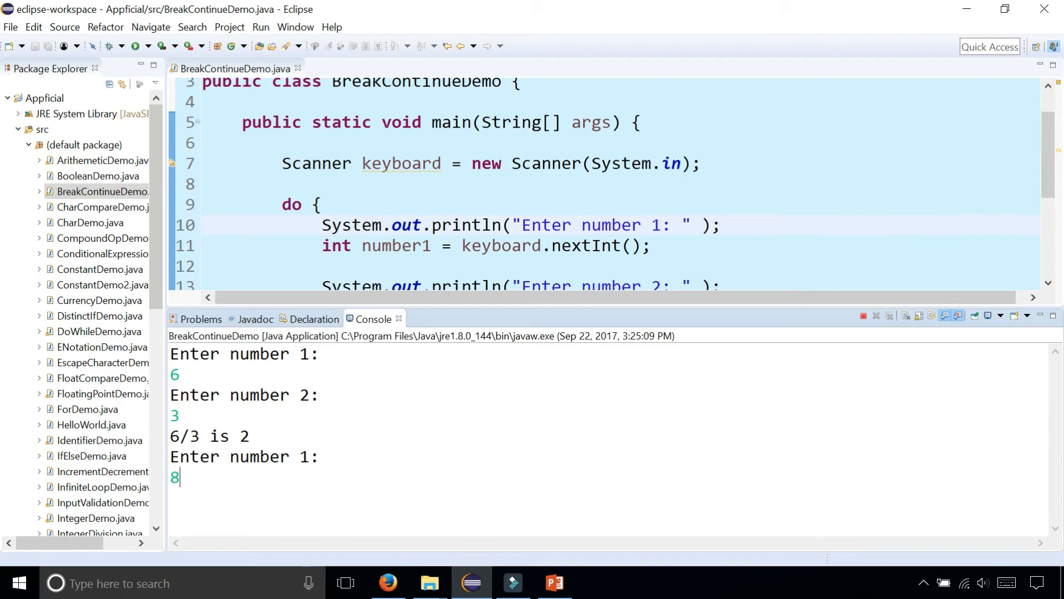
pyautogui.write('2')
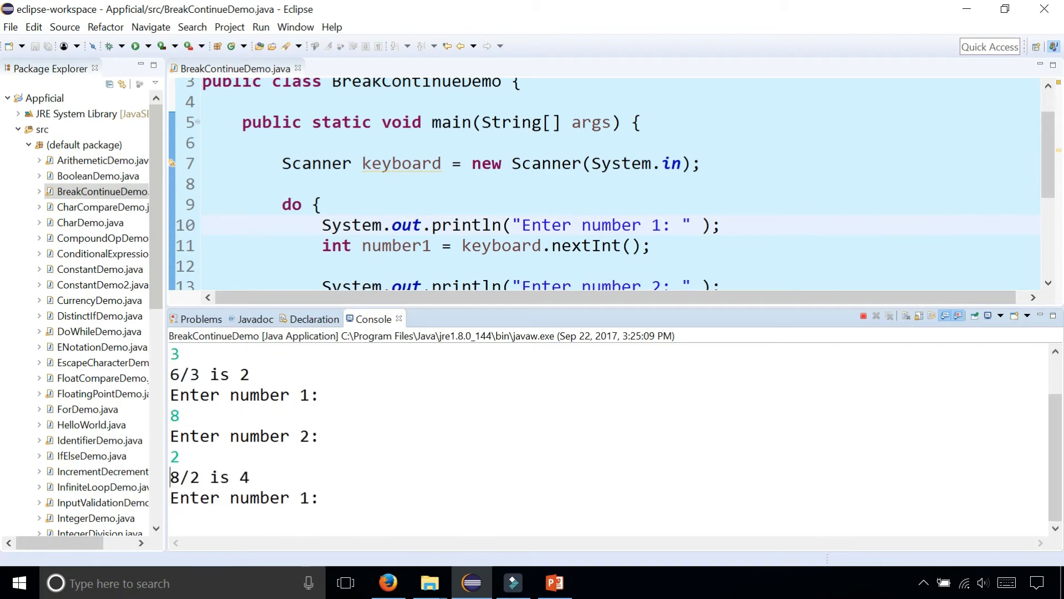
pyautogui.write('9')
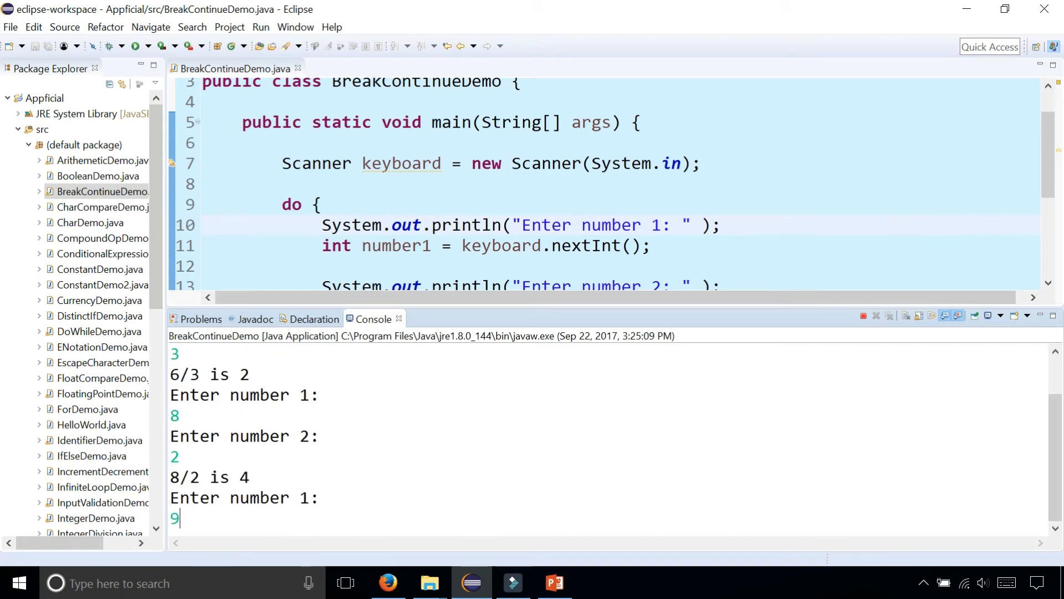
pyautogui.write('0')
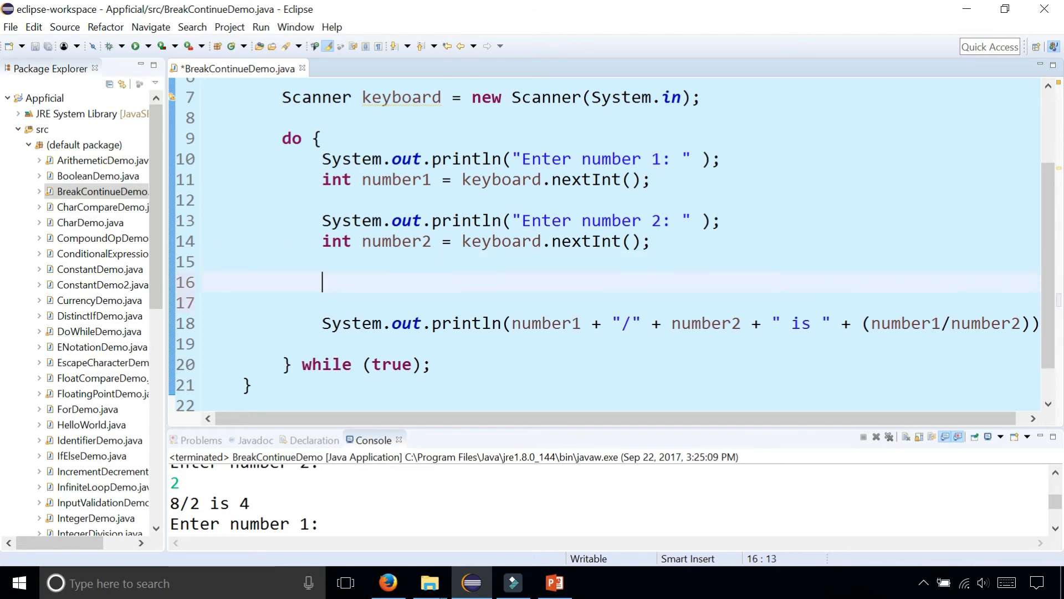
# - Add if (number2 == 0) { break; } before the division printout
pyautogui.write('if (nu')
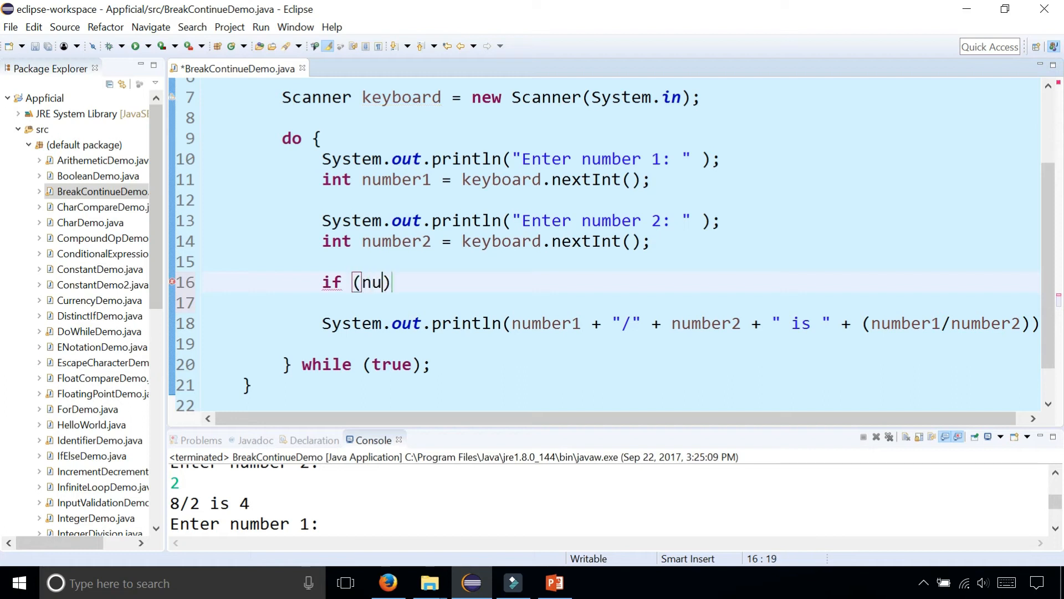
pyautogui.write('number2 ==')
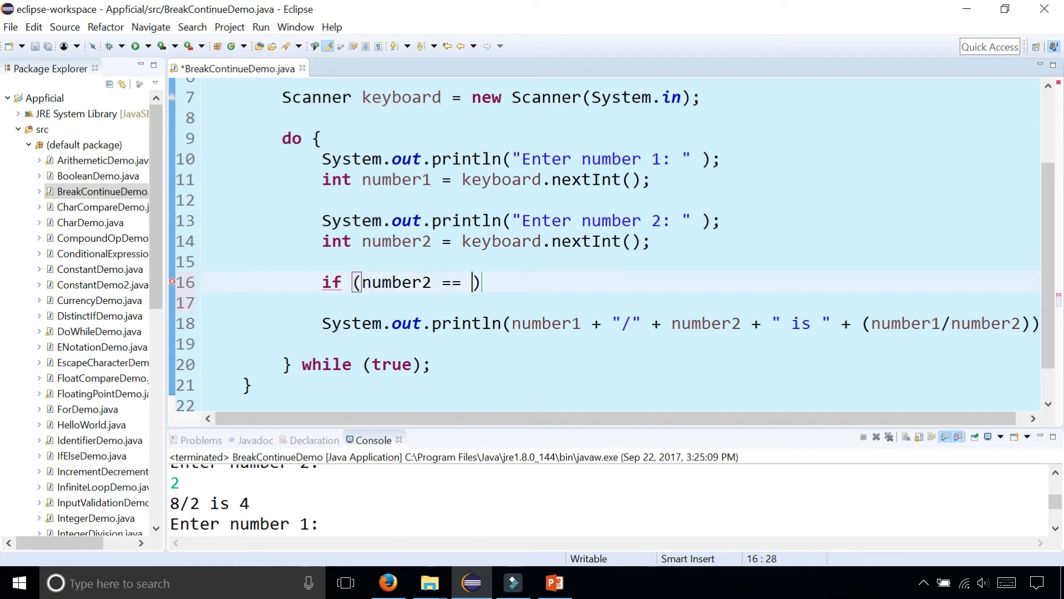
pyautogui.write('0')
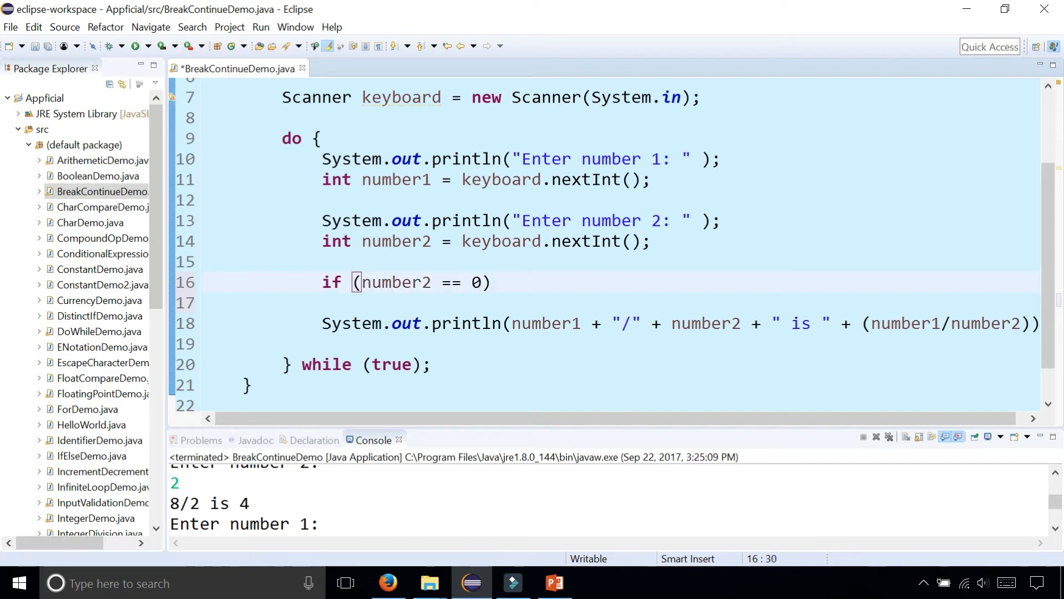
pyautogui.write('{')
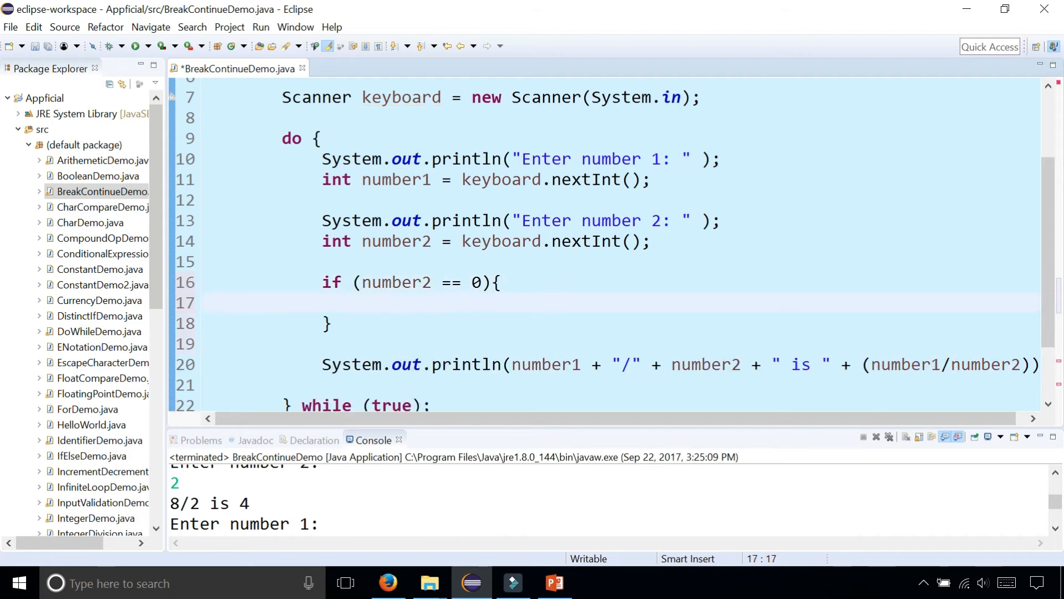
pyautogui.write('break')
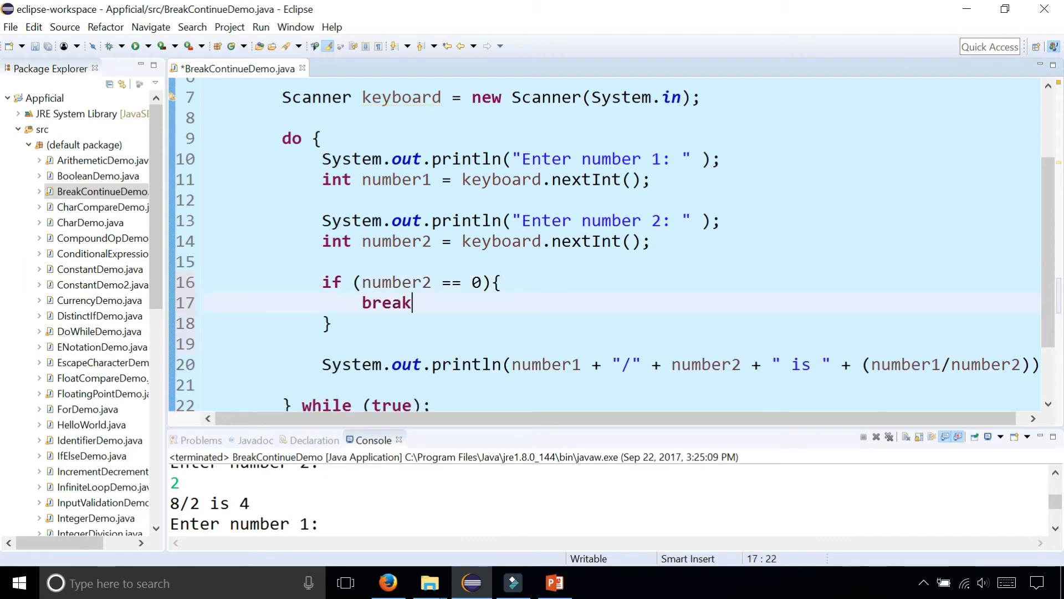
pyautogui.write(';')
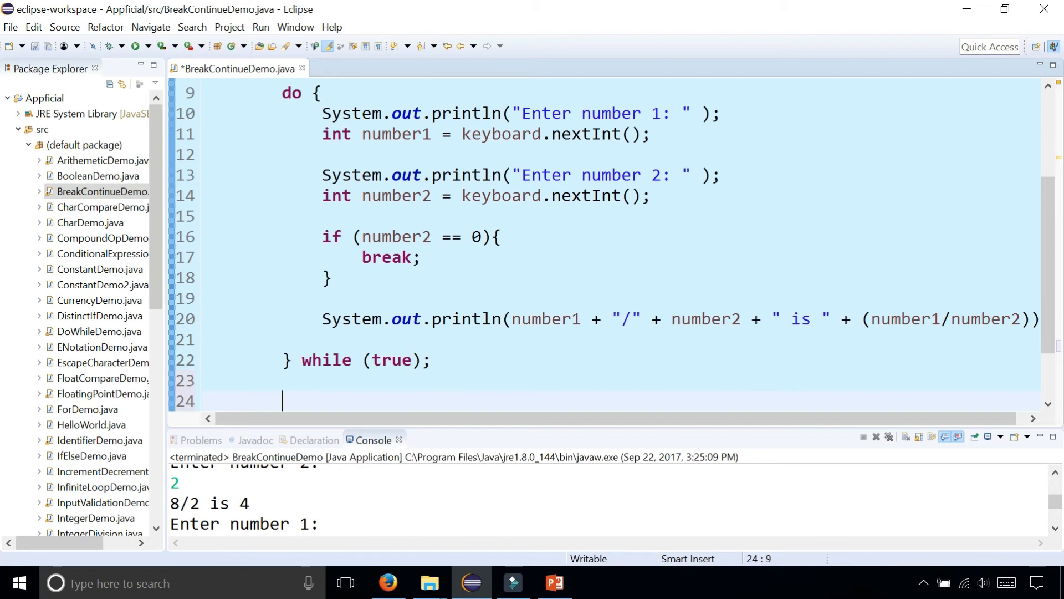
# - Add System.out.println("The end"); after the loop, save, and run again
pyautogui.write('System.out.println("The );')
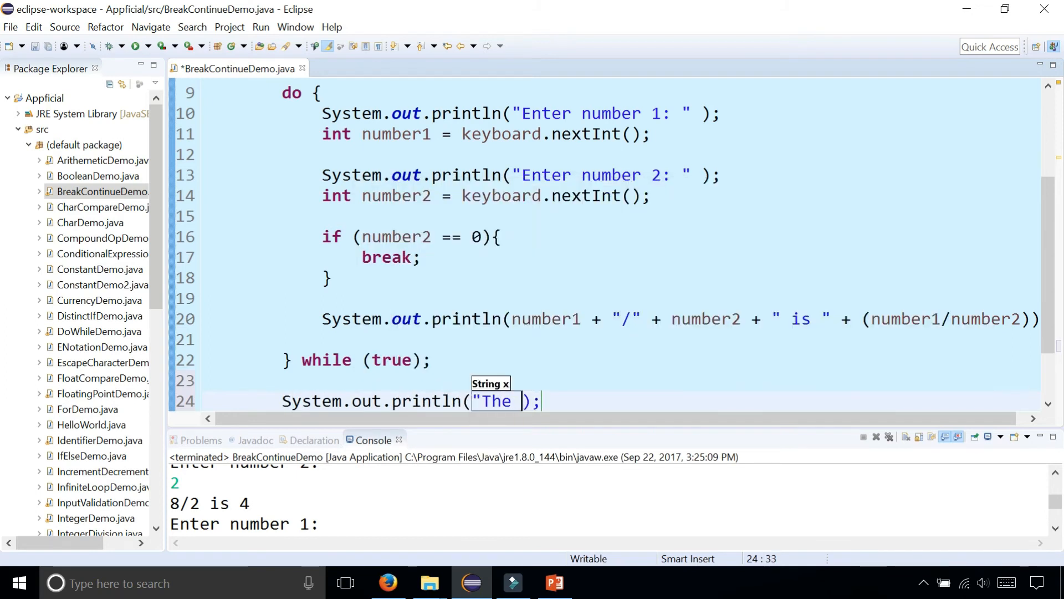
pyautogui.write('end"')
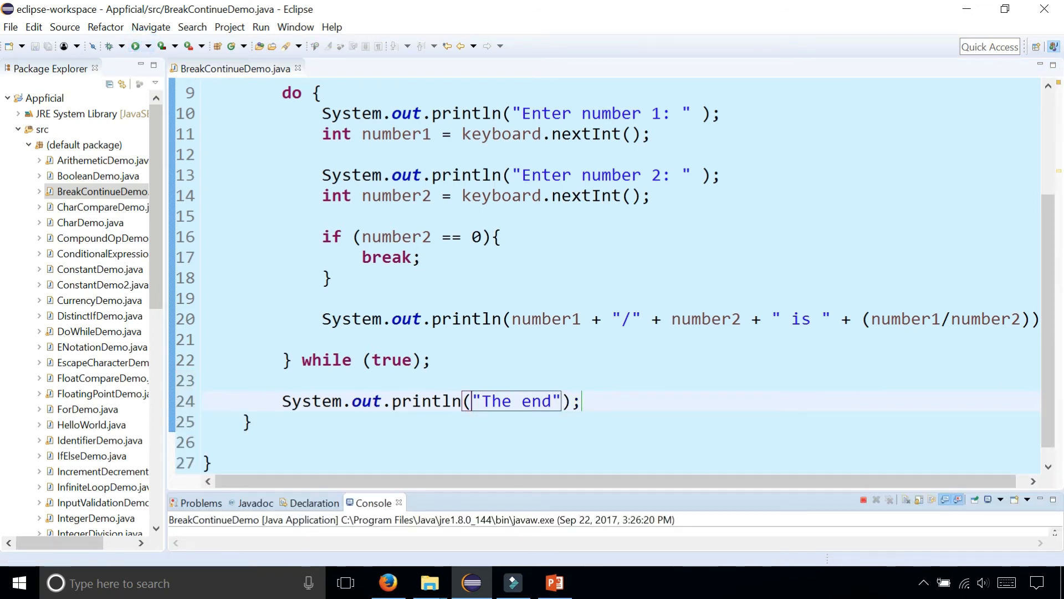
# - In the console, enter 9 and 3, then a zero divisor to end the run
pyautogui.click(110, 47)
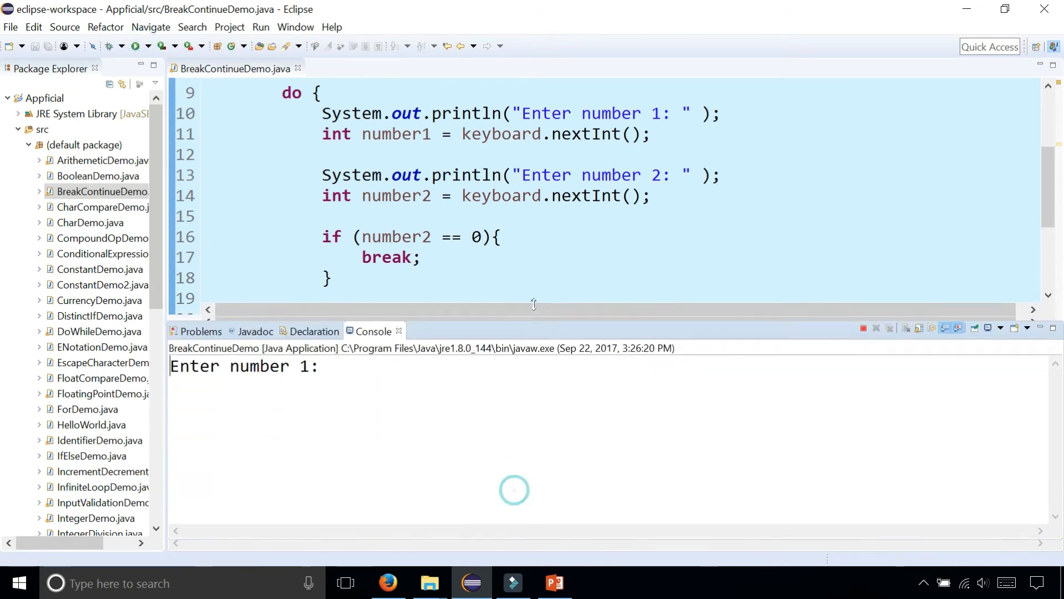
pyautogui.write('9')
pyautogui.write('3')
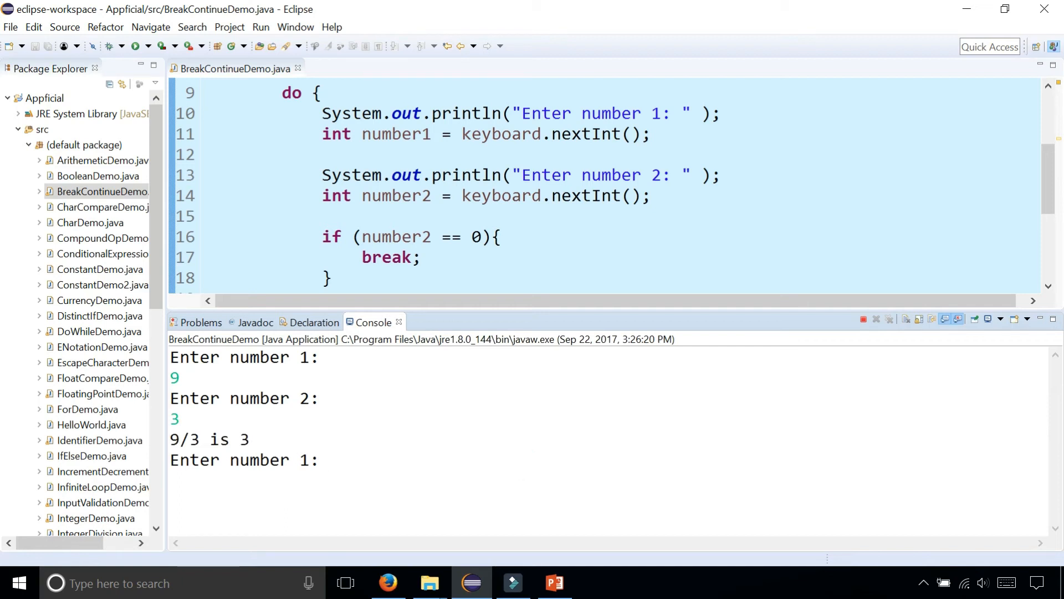
pyautogui.write('0')
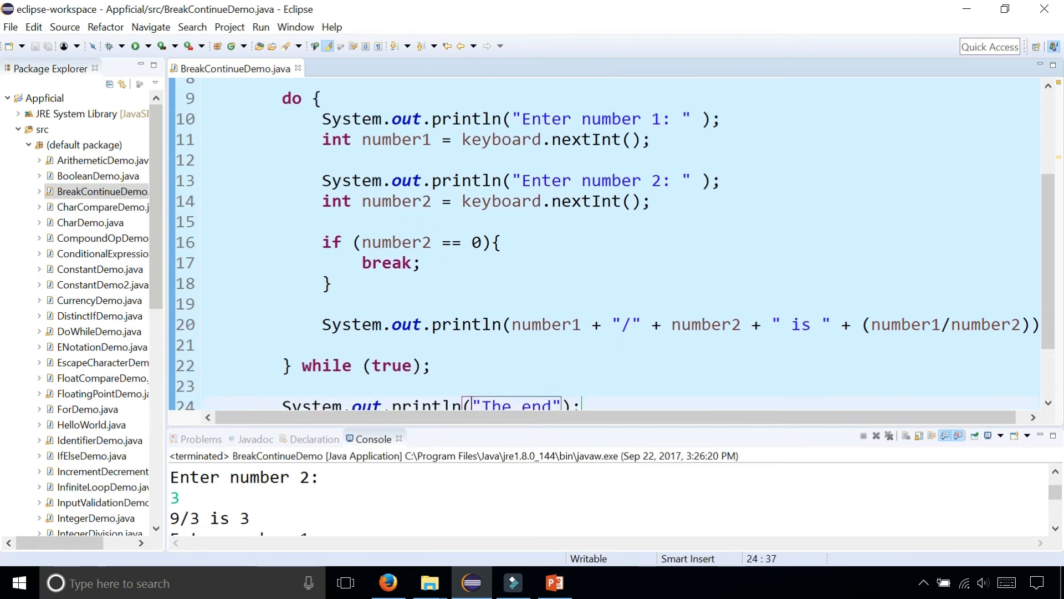
# - Comment out break with // and add continue; in the number2 == 0 check
pyautogui.doubleClick(385, 263)
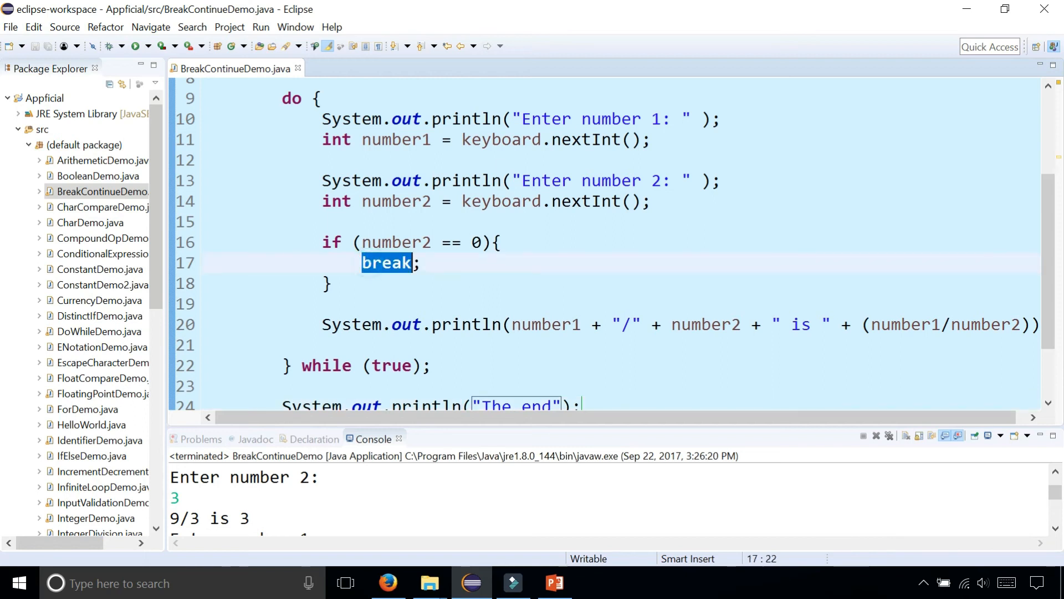
pyautogui.write('//')
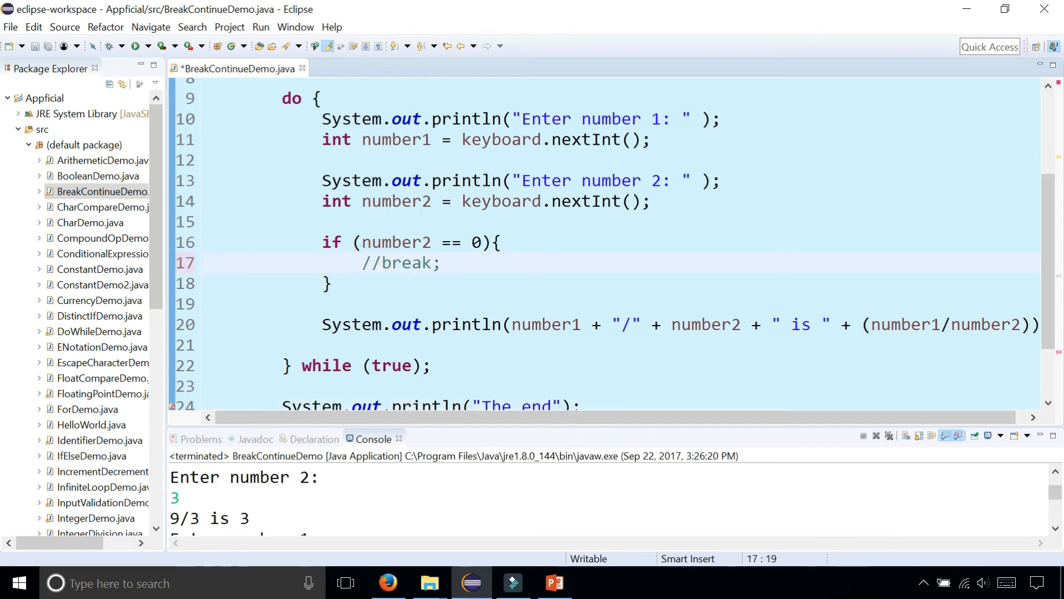
pyautogui.write('contin')
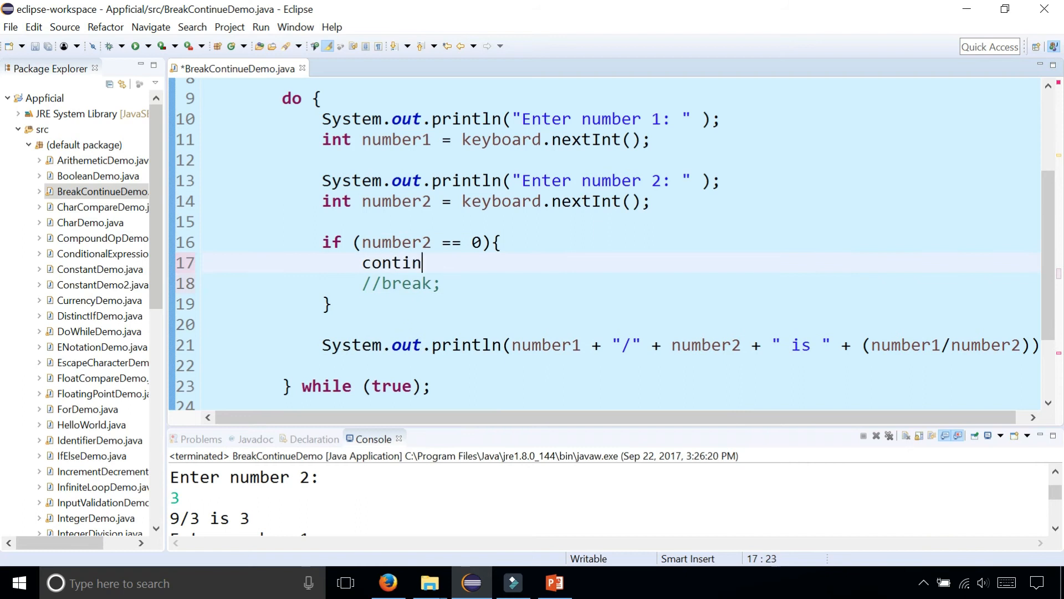
pyautogui.write('ue;')
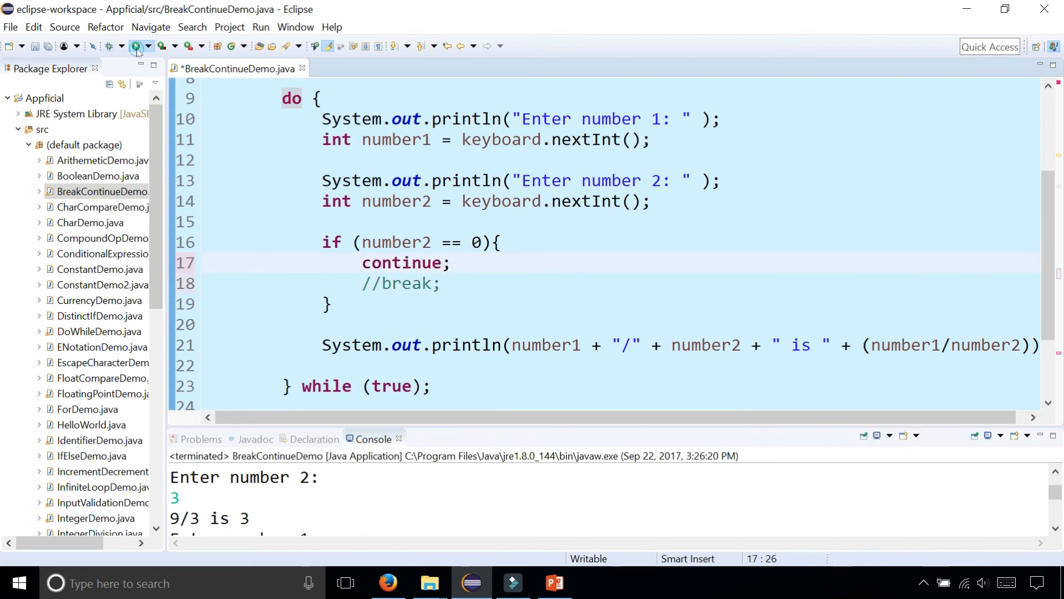
# - Launch the continue version and cancel the Errors in Workspace warning
pyautogui.click(134, 46)
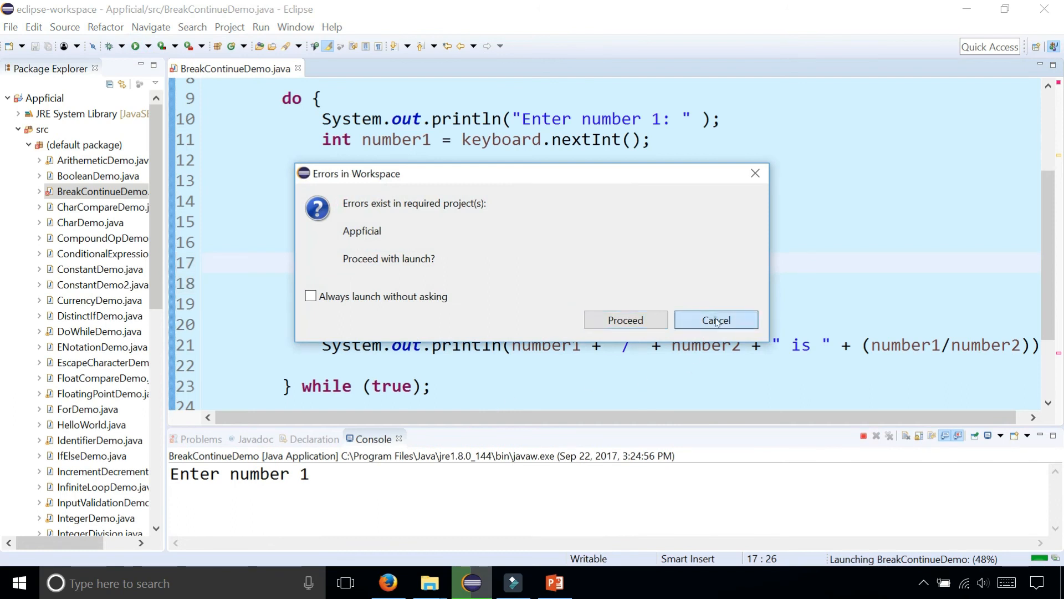
pyautogui.click(716, 320)
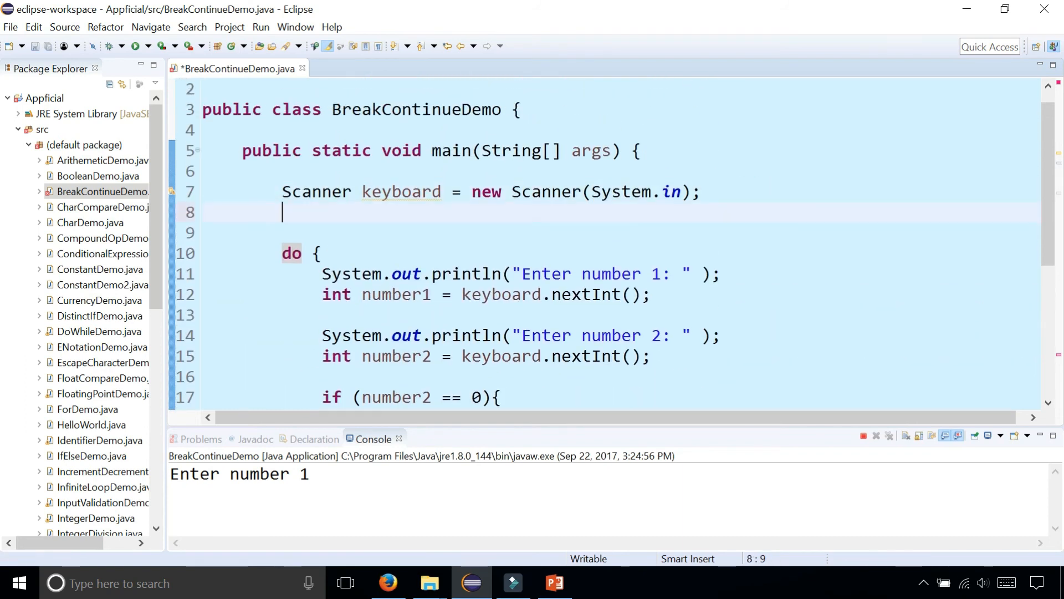
# - Add counter int i=0, increment i++ after the println, and change the loop condition to while (i<10)
pyautogui.write('int i=0')
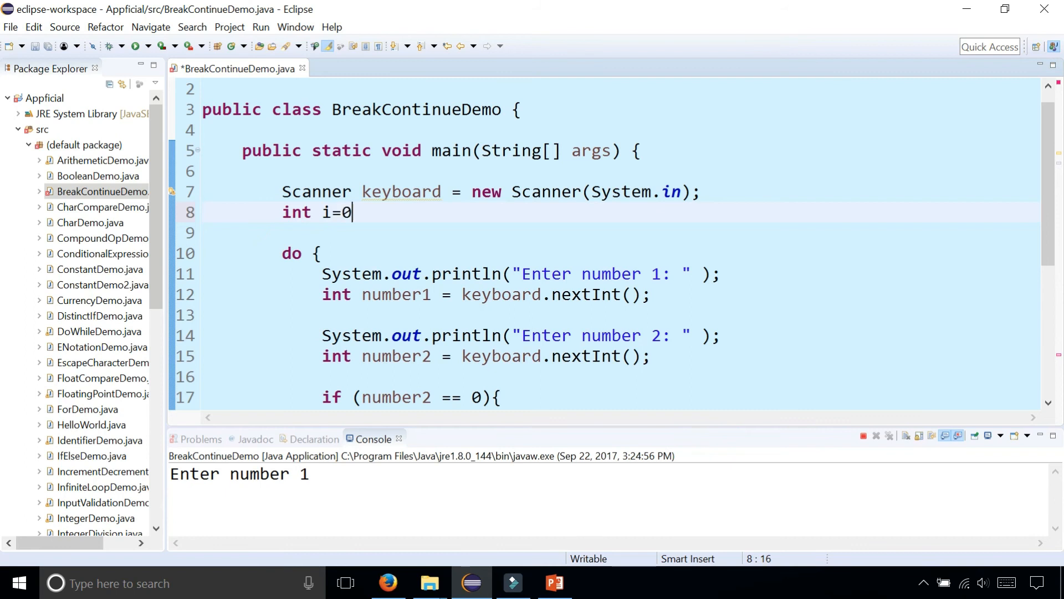
pyautogui.write(';')
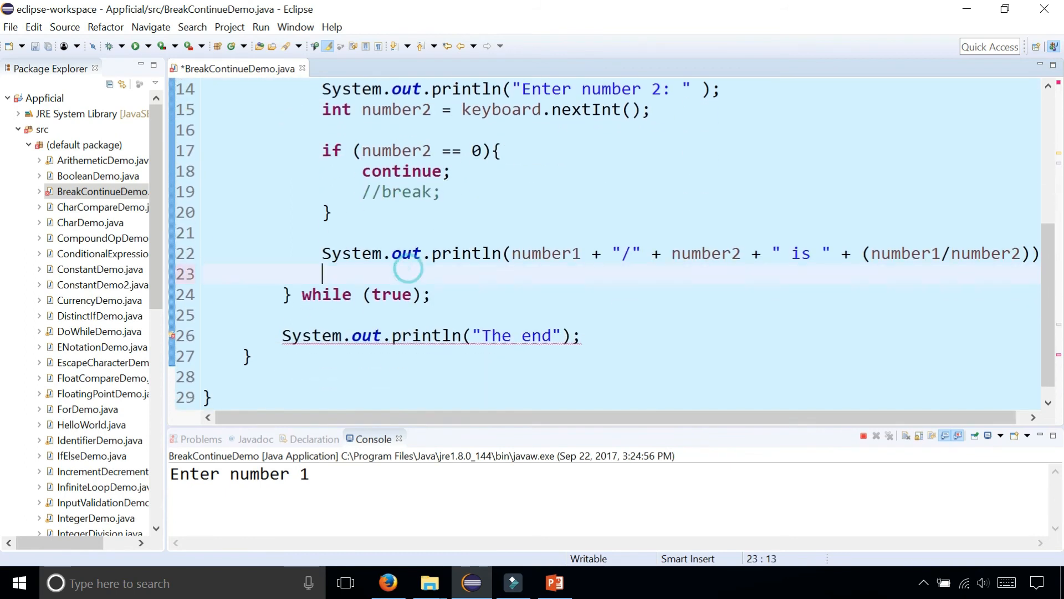
pyautogui.write('i++')
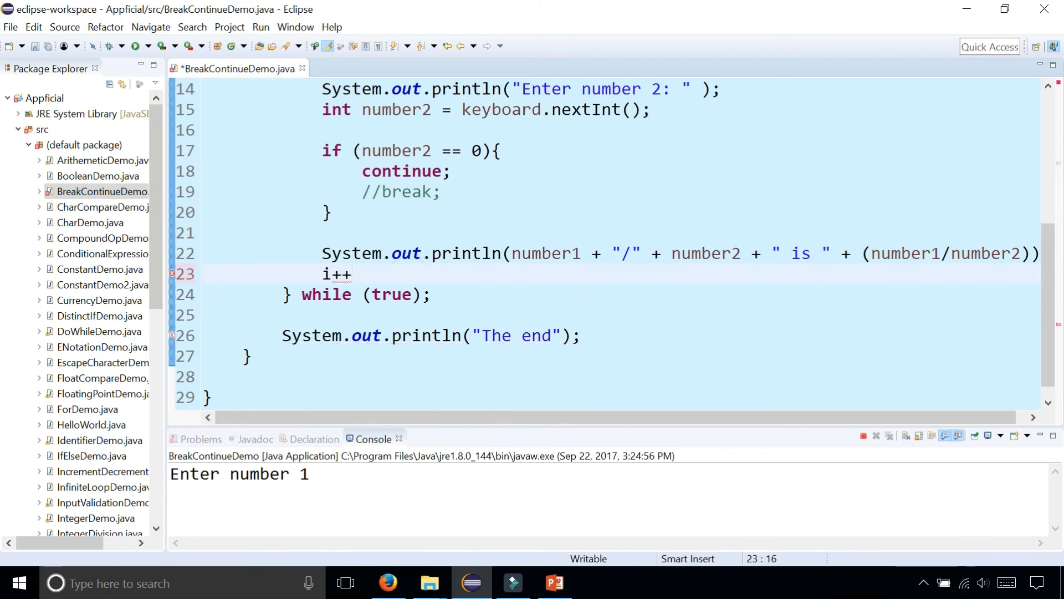
pyautogui.write('i')
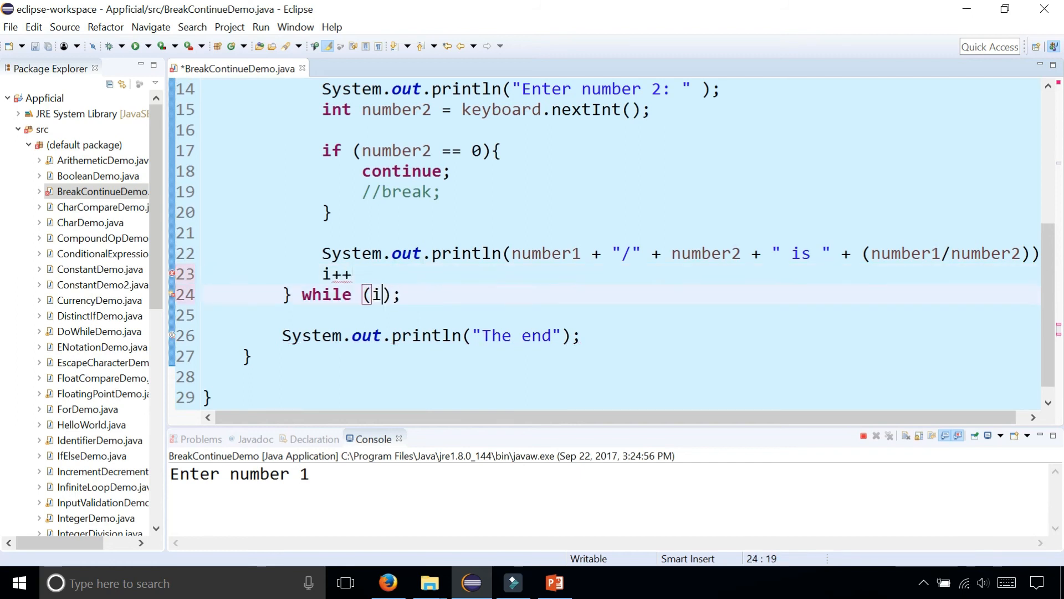
pyautogui.write('<10')
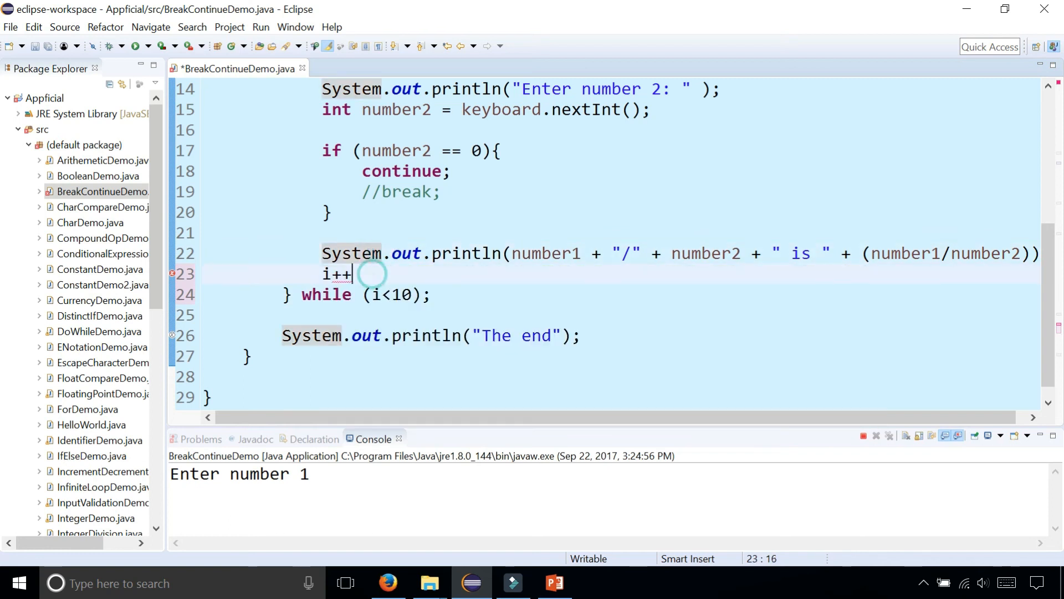
pyautogui.write(';')
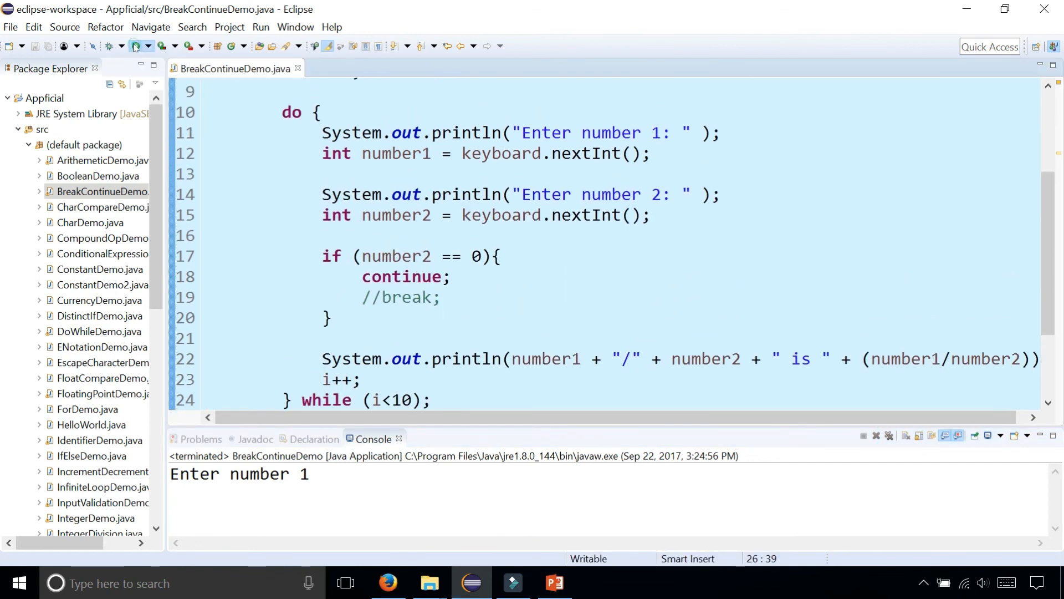
# - Run the program and enter the divisor pairs 9 and 3, then 6 and 2, in the Console
pyautogui.click(136, 46)
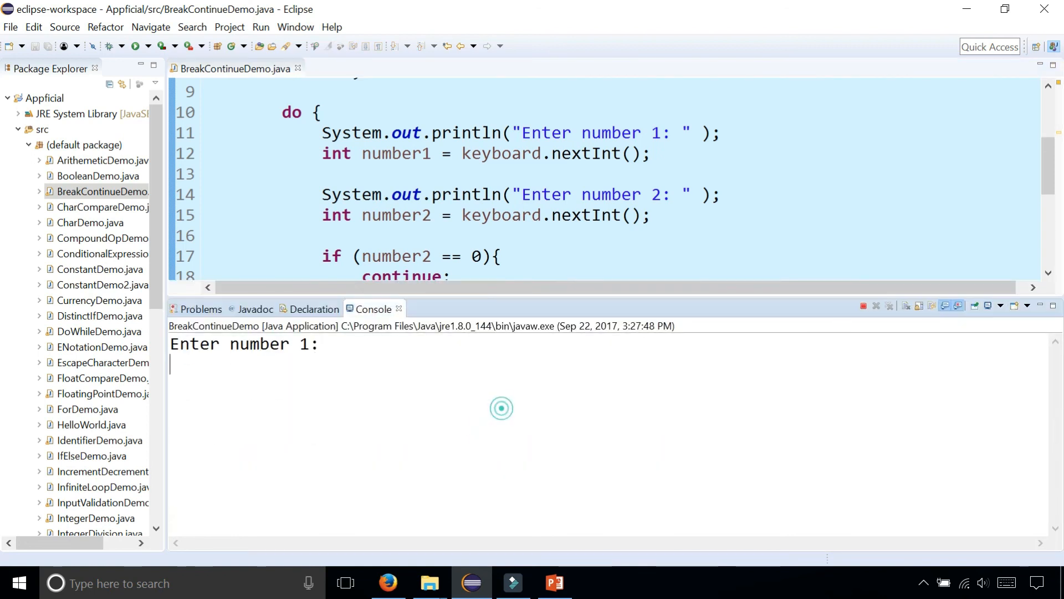
pyautogui.write('9')
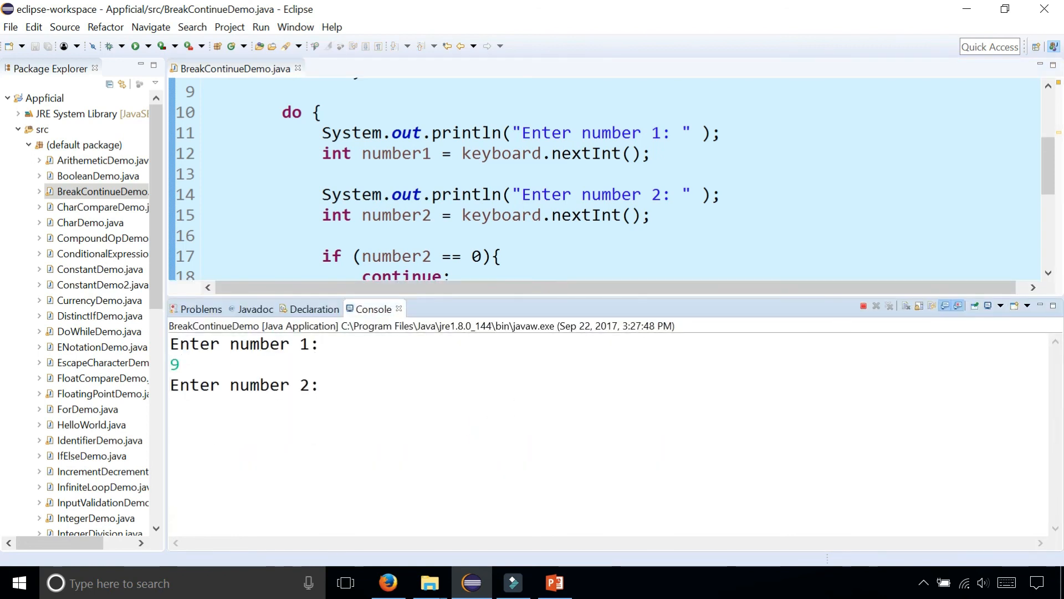
pyautogui.write('3')
pyautogui.write('0')
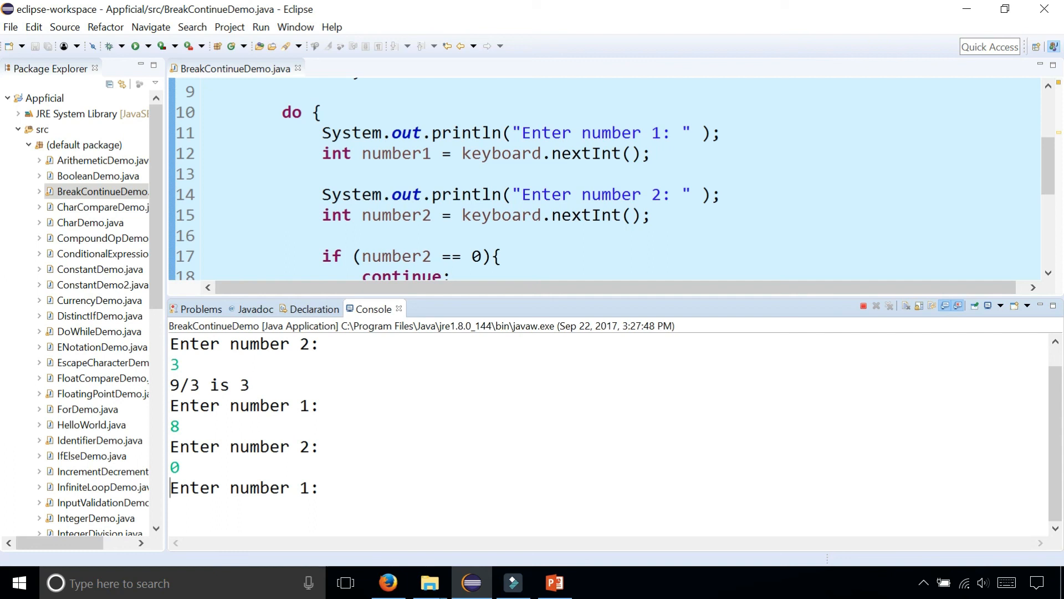
pyautogui.write('6')
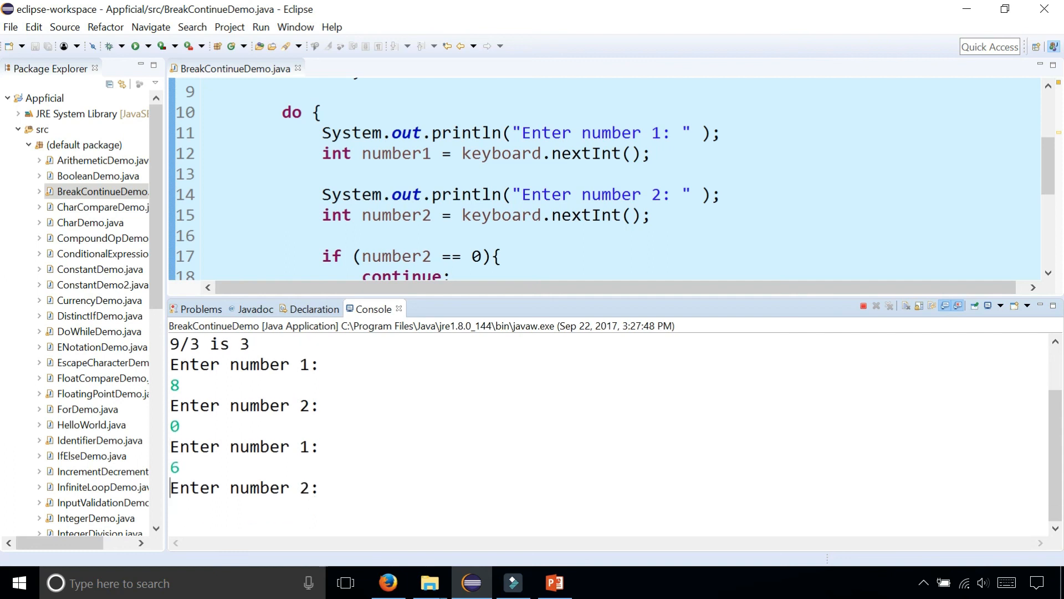
pyautogui.write('2')
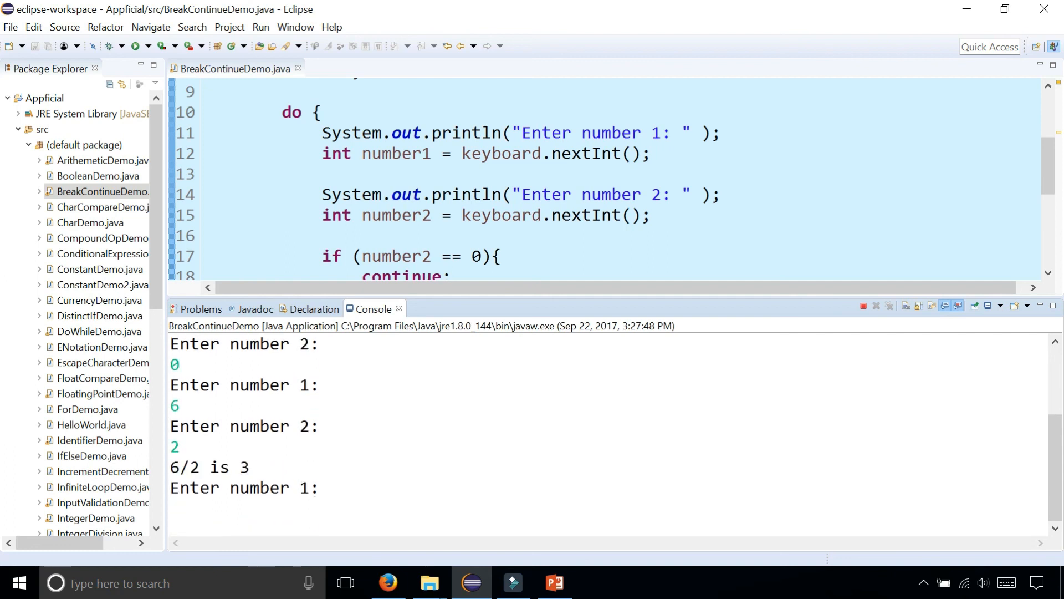